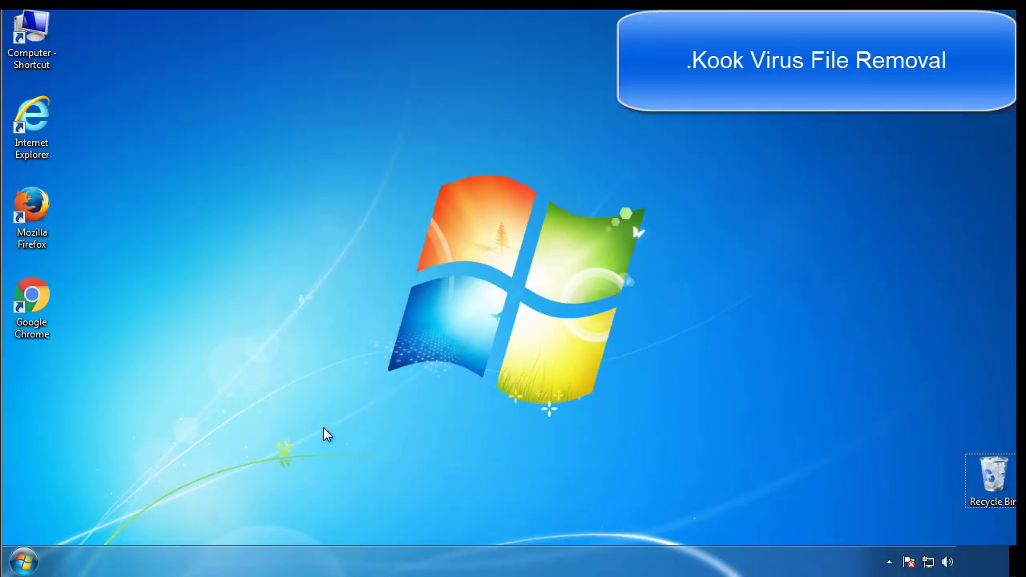
# Launch msconfig from Start search and enable Safe boot (Minimal) on the Boot tab, then apply
pyautogui.click(22, 561)
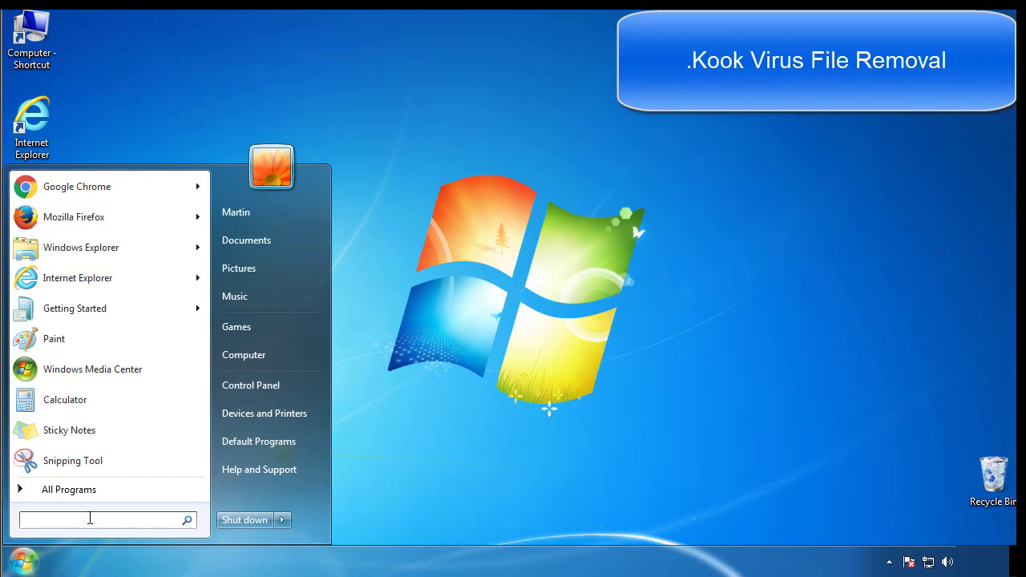
pyautogui.write('mscon')
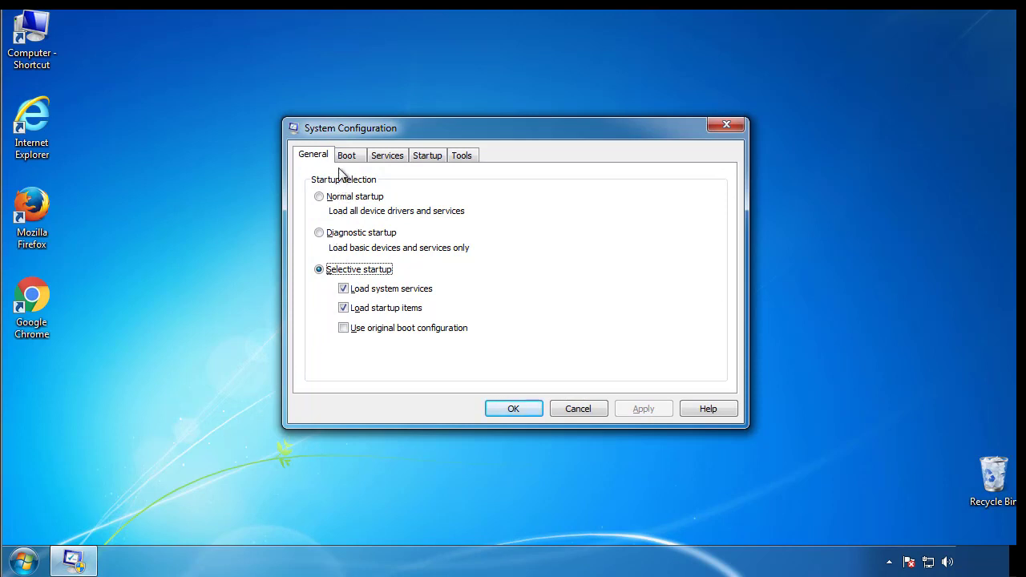
pyautogui.click(347, 154)
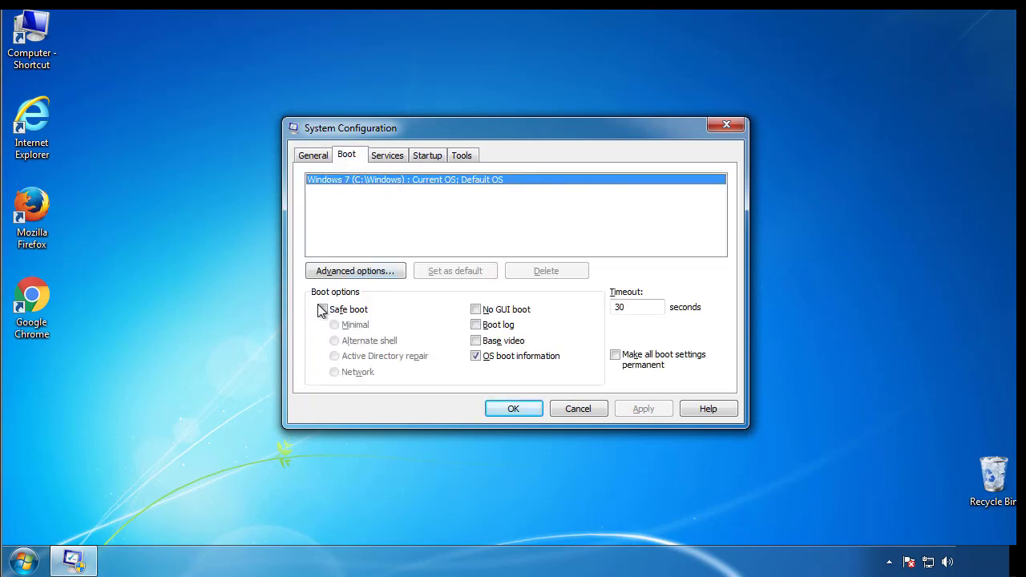
pyautogui.click(322, 309)
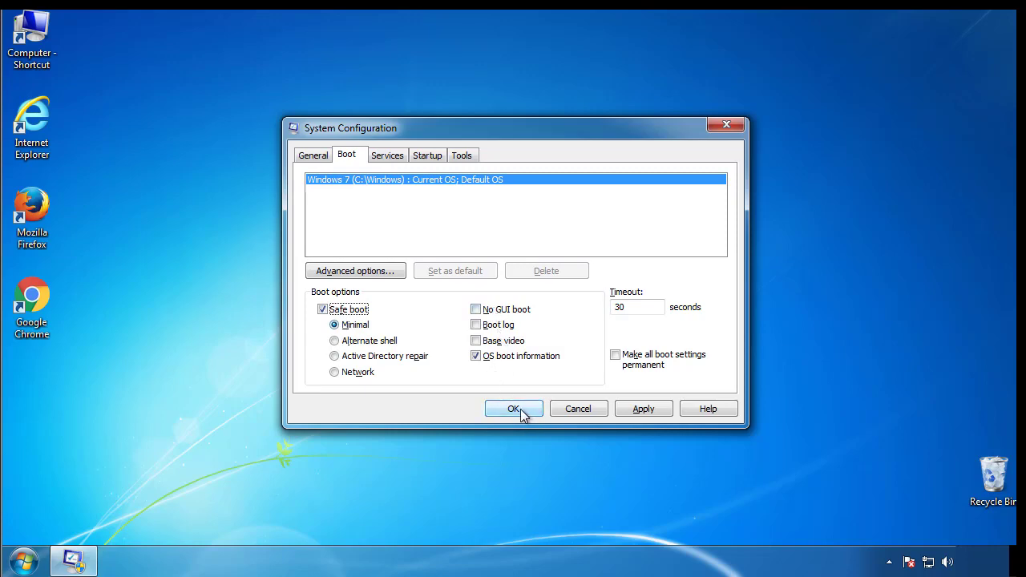
pyautogui.click(513, 408)
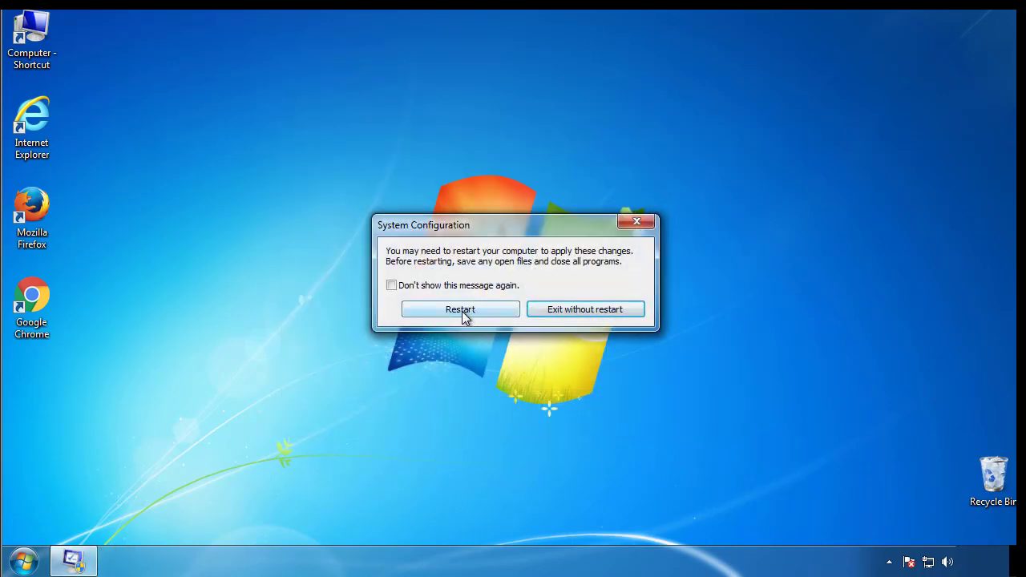
# Restart into Safe Mode, dismiss the help window, and review Folder Options in Control Panel
pyautogui.click(461, 310)
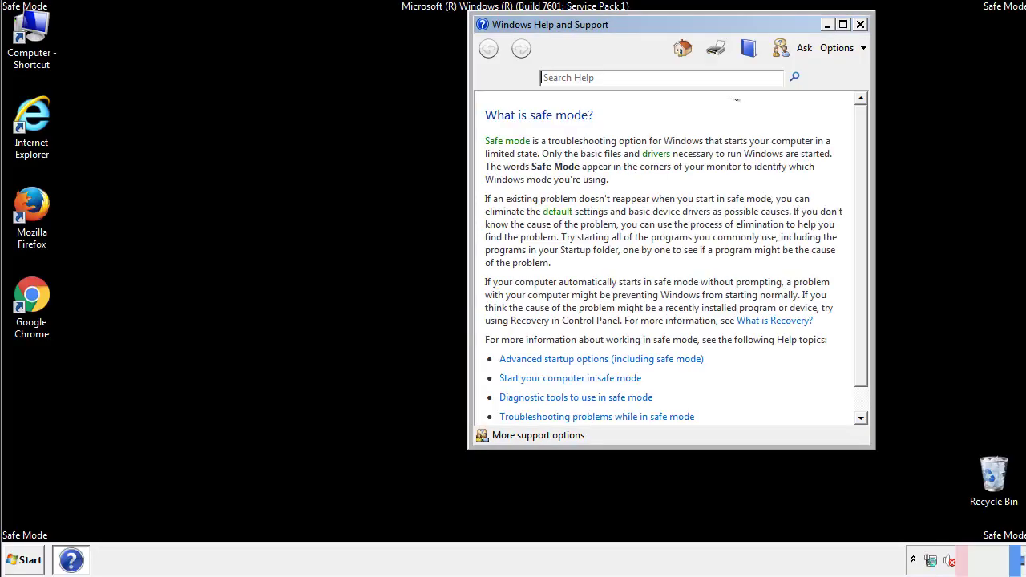
pyautogui.click(860, 24)
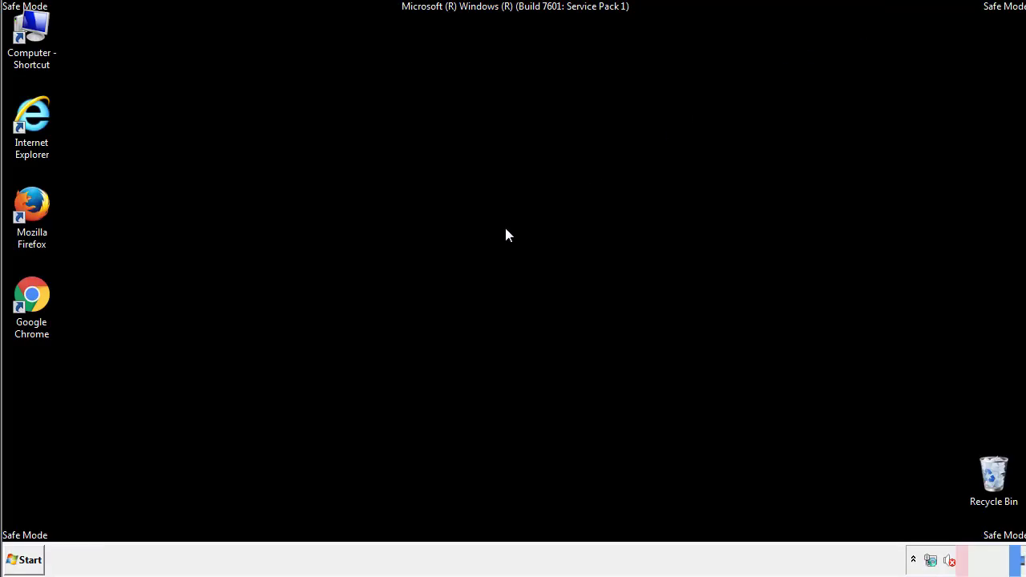
pyautogui.click(23, 559)
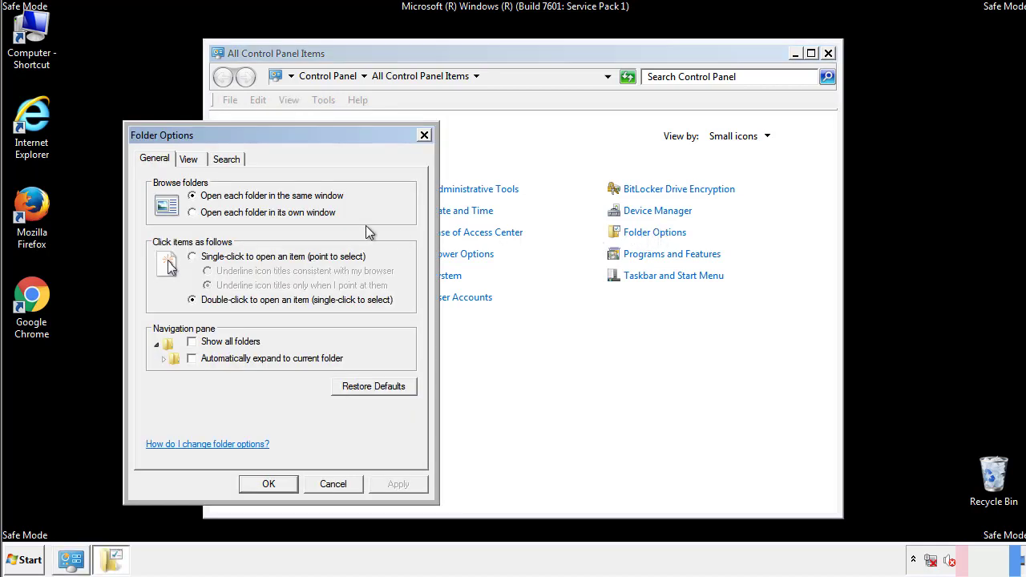
pyautogui.click(189, 159)
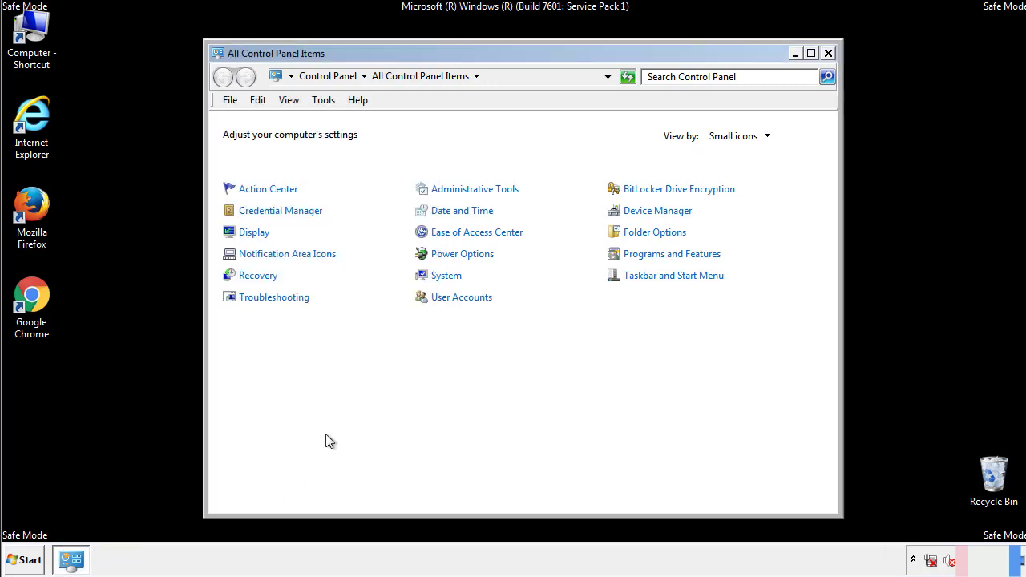
# Browse to C:\Windows\System32\drivers\etc where the hosts file is listed
pyautogui.click(828, 53)
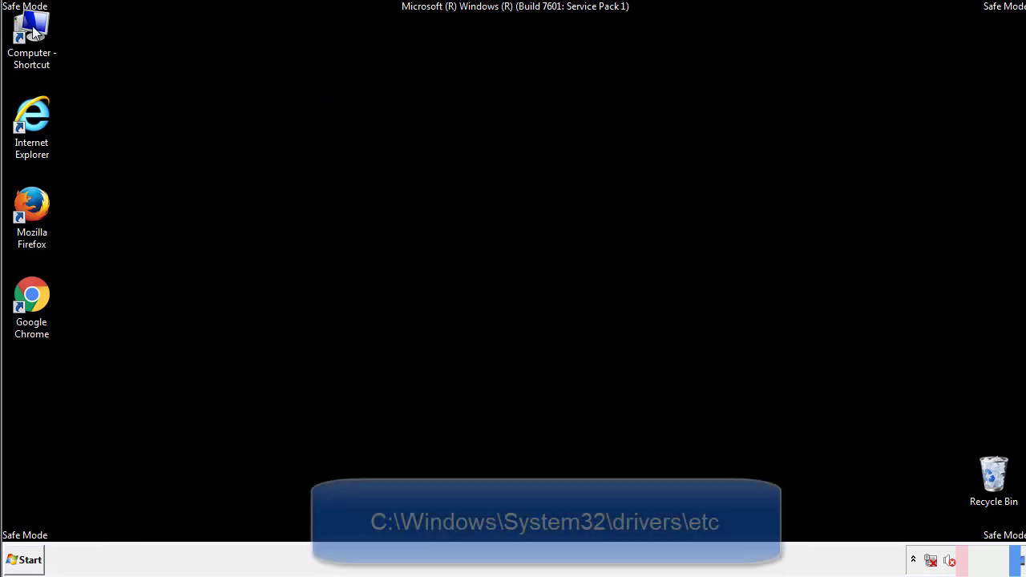
pyautogui.doubleClick(32, 32)
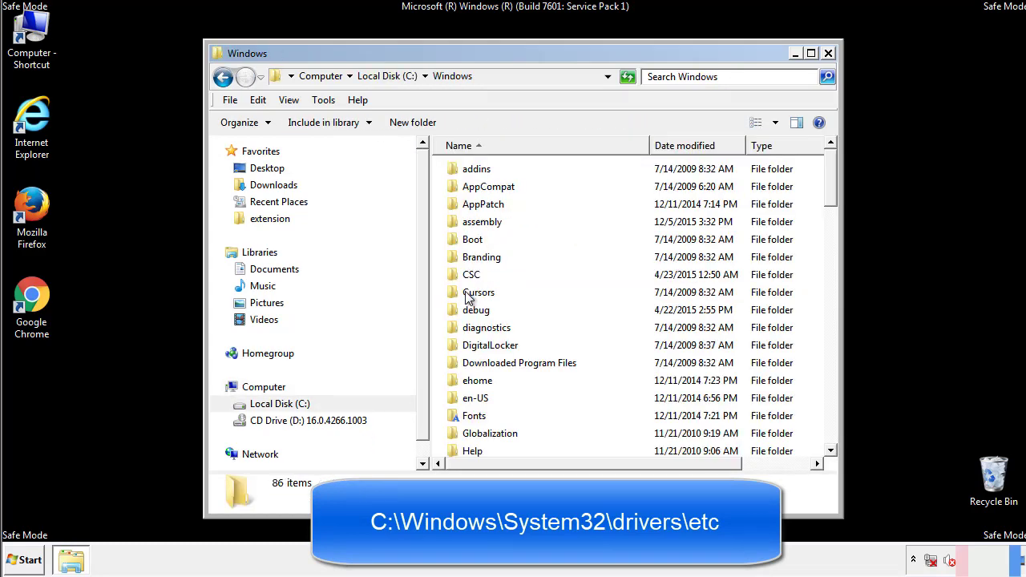
pyautogui.scroll(-3)
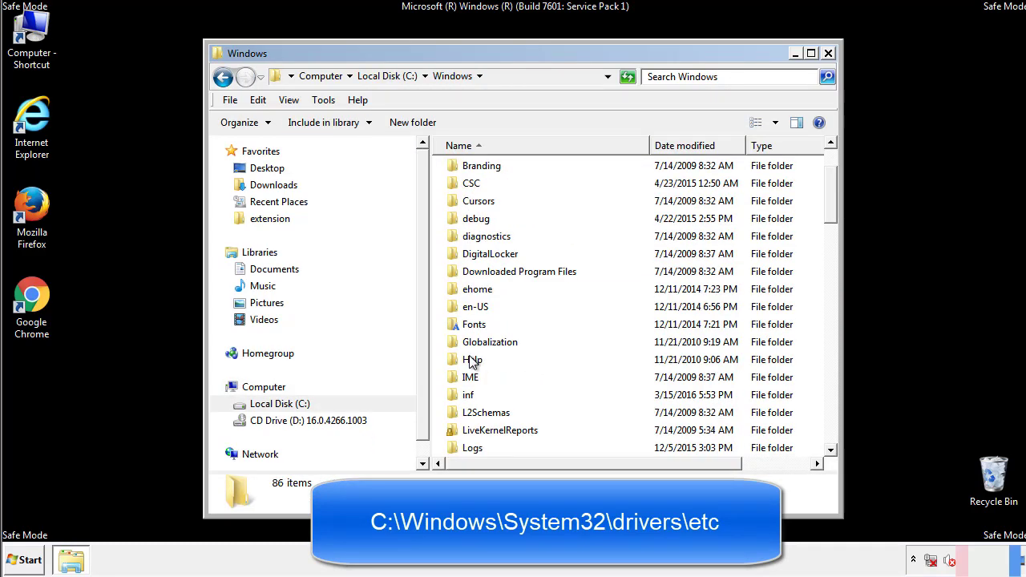
pyautogui.scroll(-3)
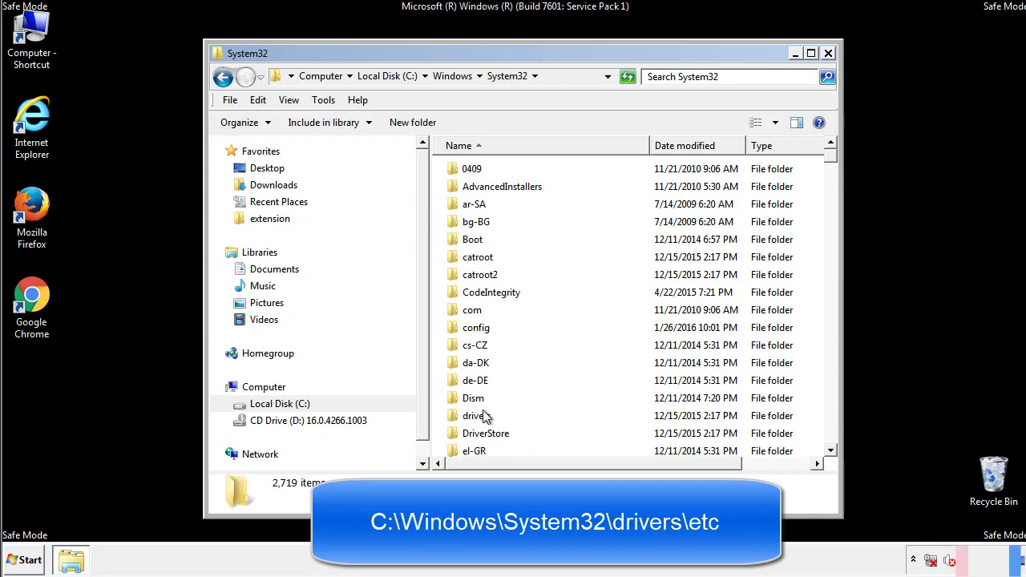
pyautogui.moveTo(477, 417)
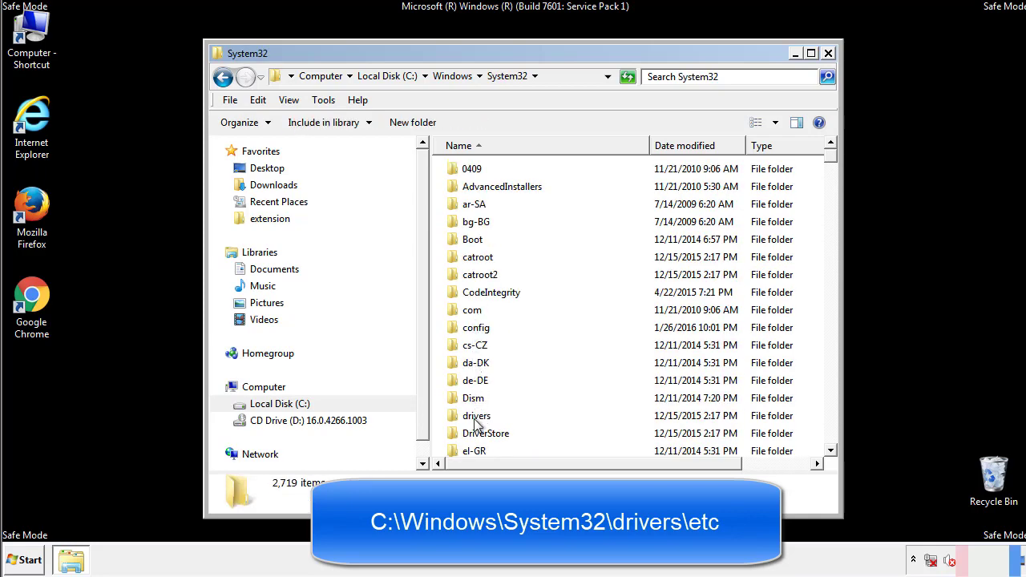
pyautogui.doubleClick(476, 416)
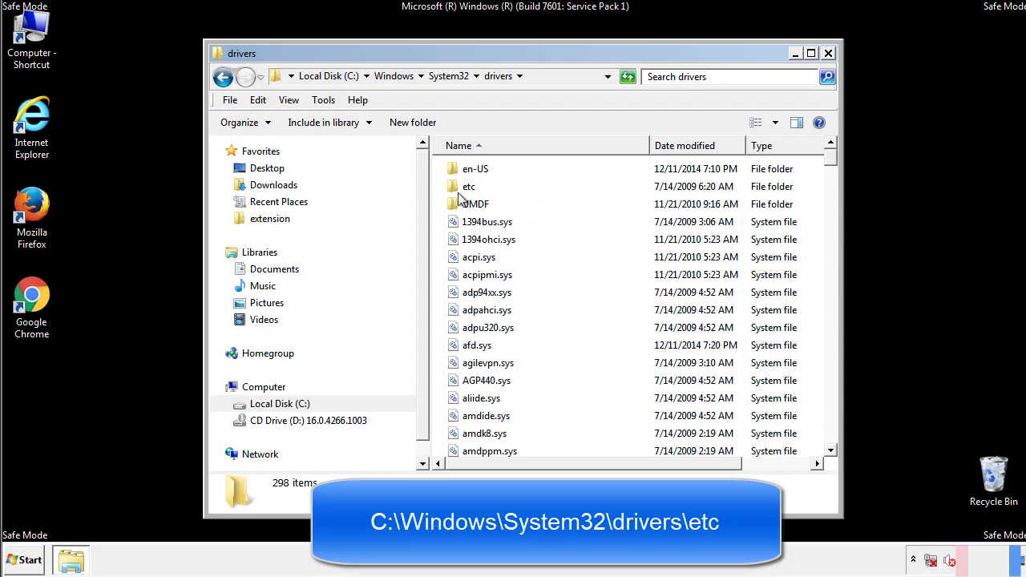
pyautogui.doubleClick(468, 186)
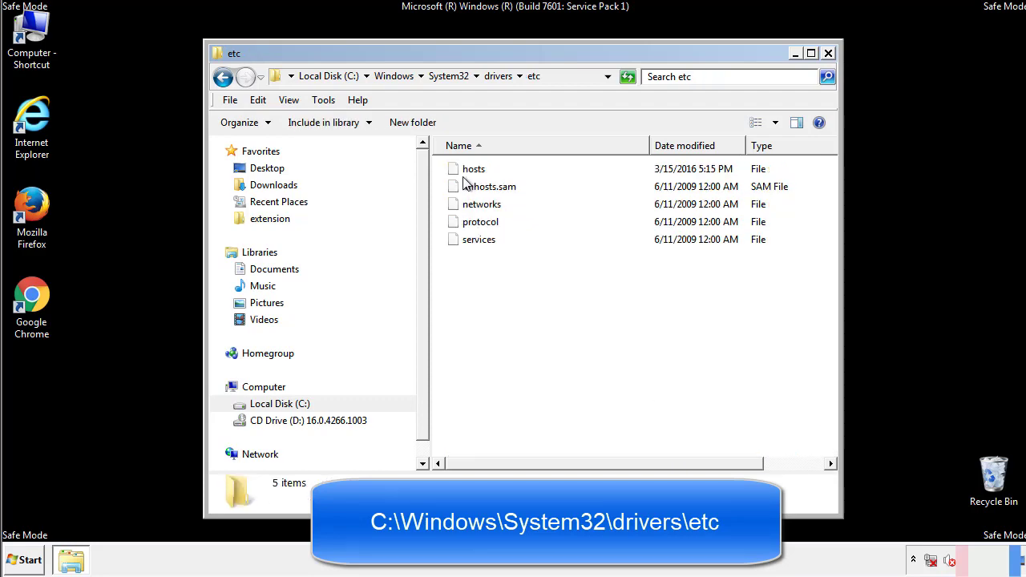
# Edit hosts in Notepad, delete the last four suspicious IP-to-domain lines, and save on closing
pyautogui.doubleClick(473, 168)
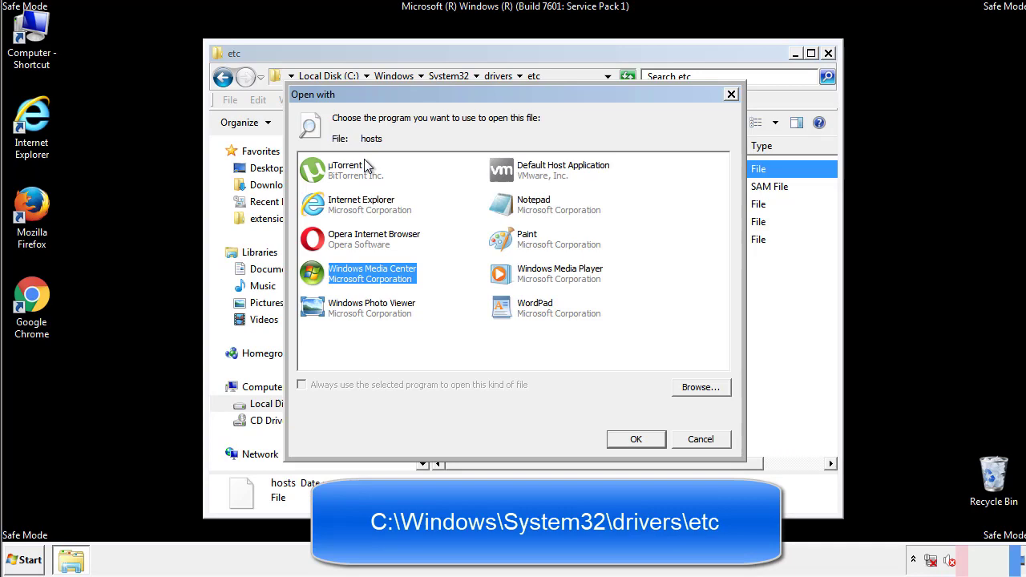
pyautogui.moveTo(520, 210)
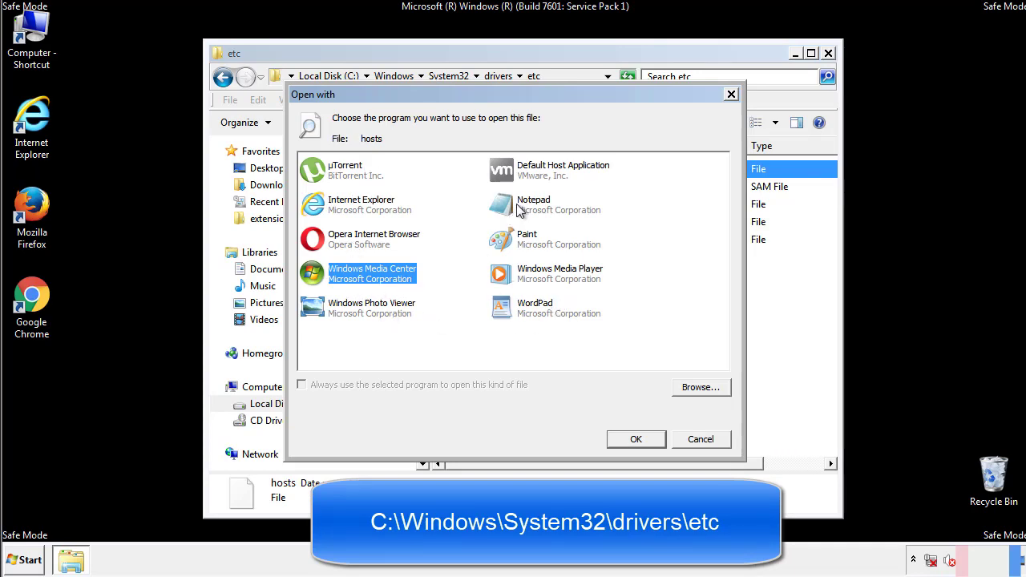
pyautogui.click(635, 439)
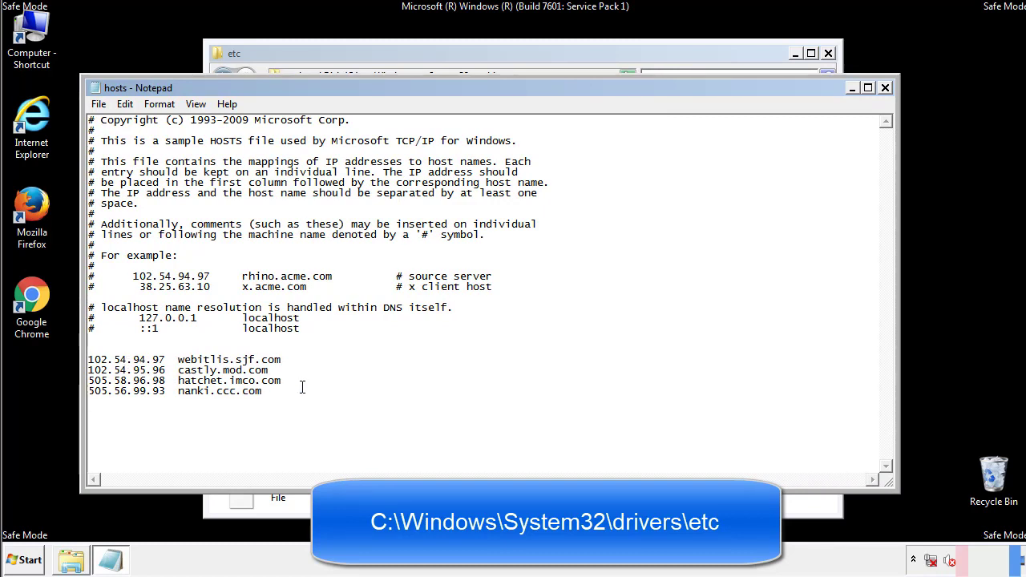
pyautogui.moveTo(89, 359); pyautogui.dragTo(283, 393)
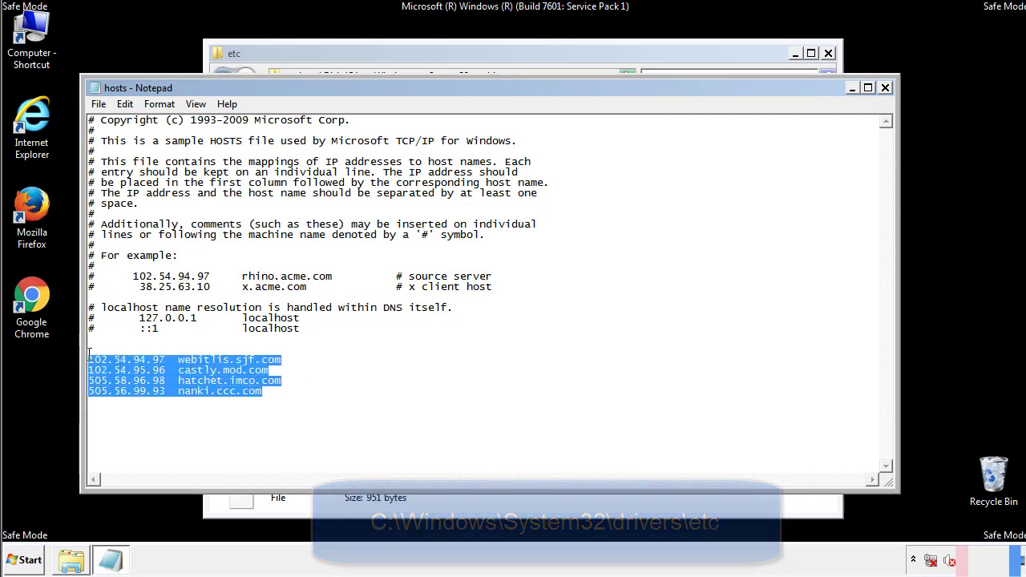
pyautogui.press('Delete')
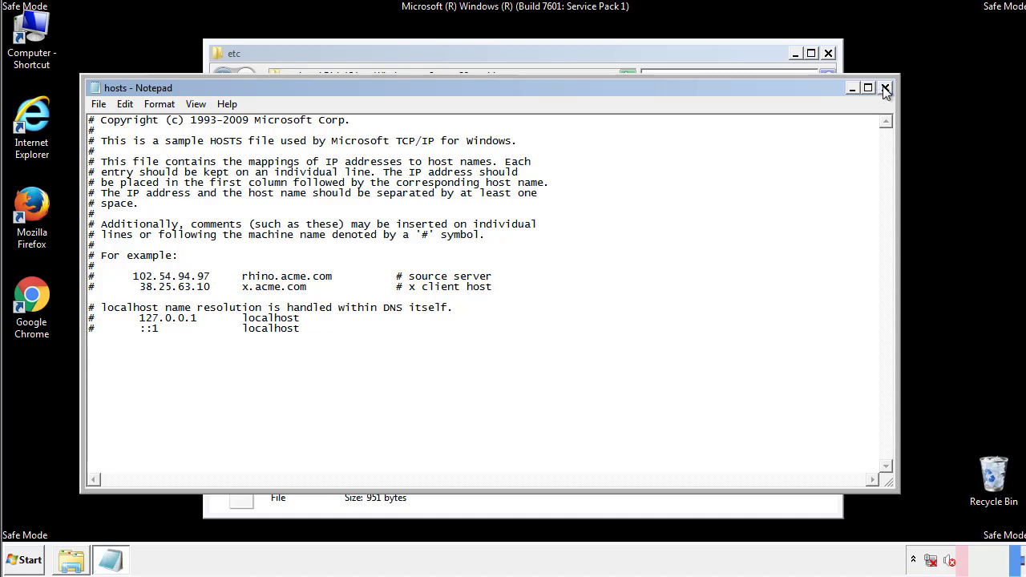
pyautogui.click(885, 87)
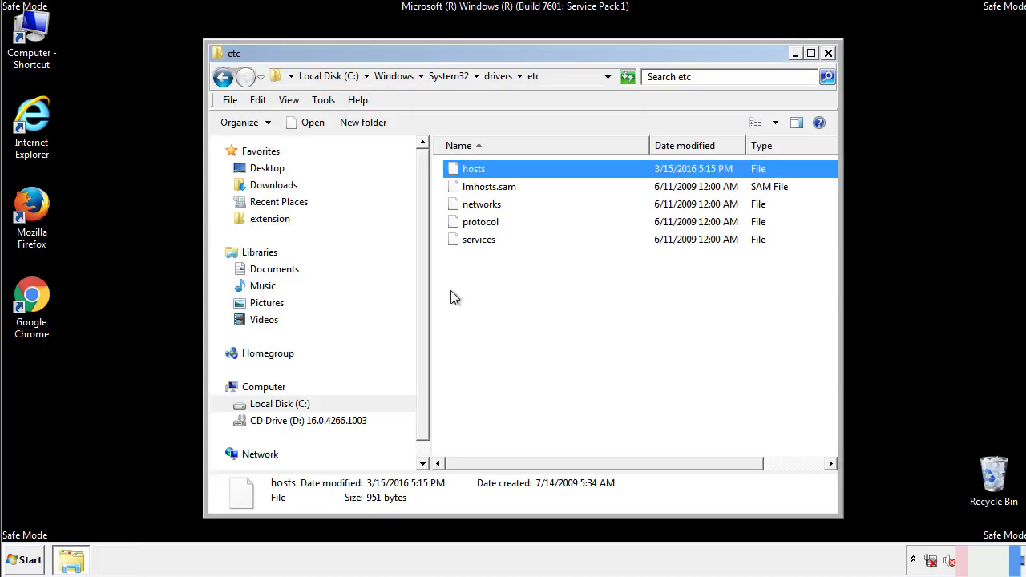
pyautogui.click(456, 297)
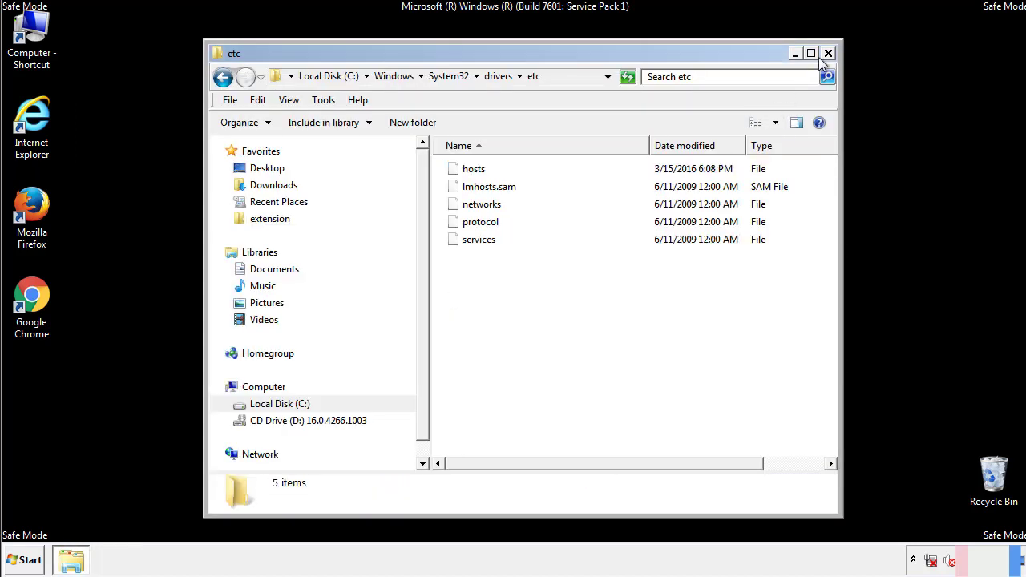
# Reach the Startup folder through Start > All Programs and open it in Explorer
pyautogui.click(827, 53)
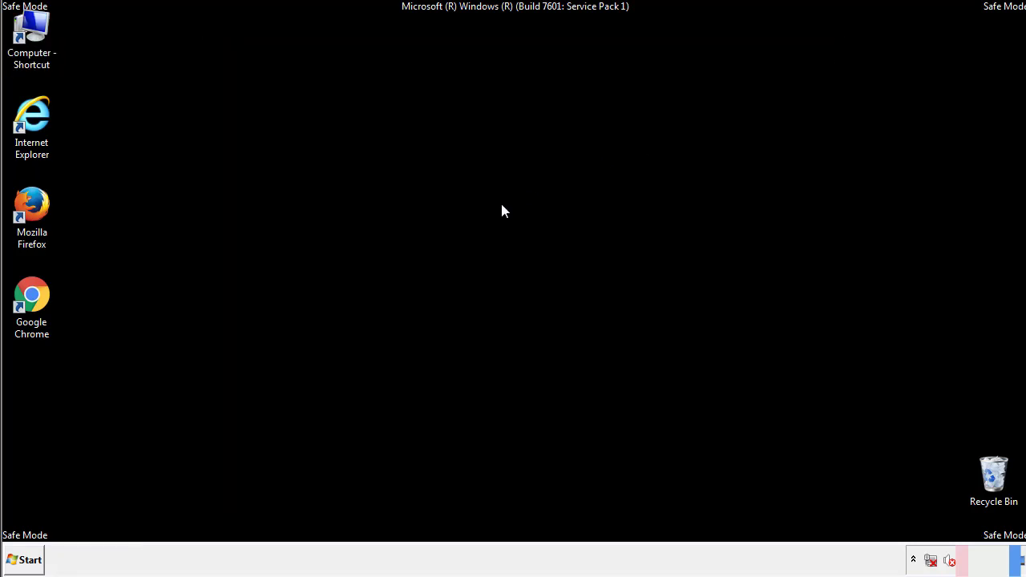
pyautogui.click(24, 560)
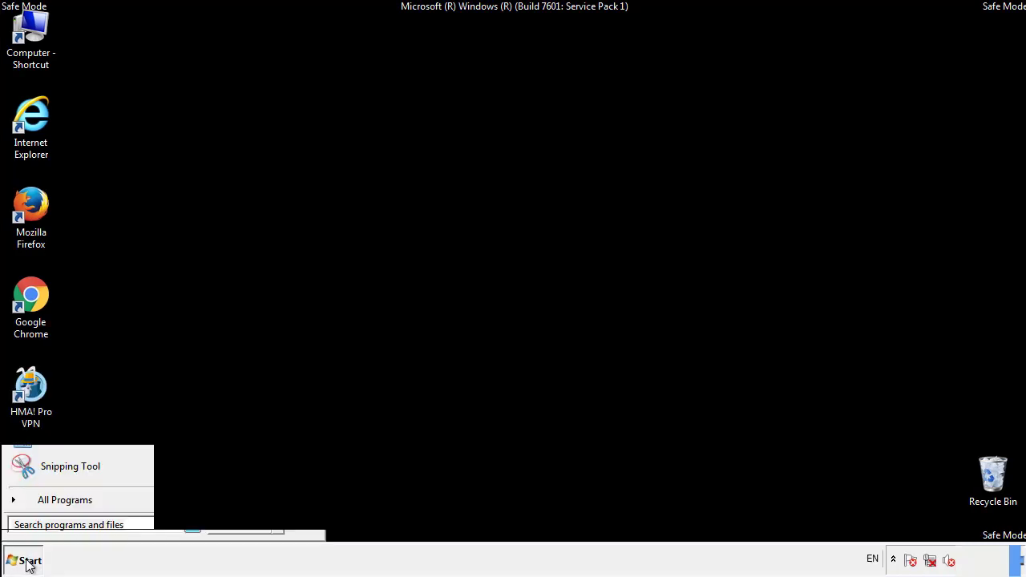
pyautogui.click(65, 500)
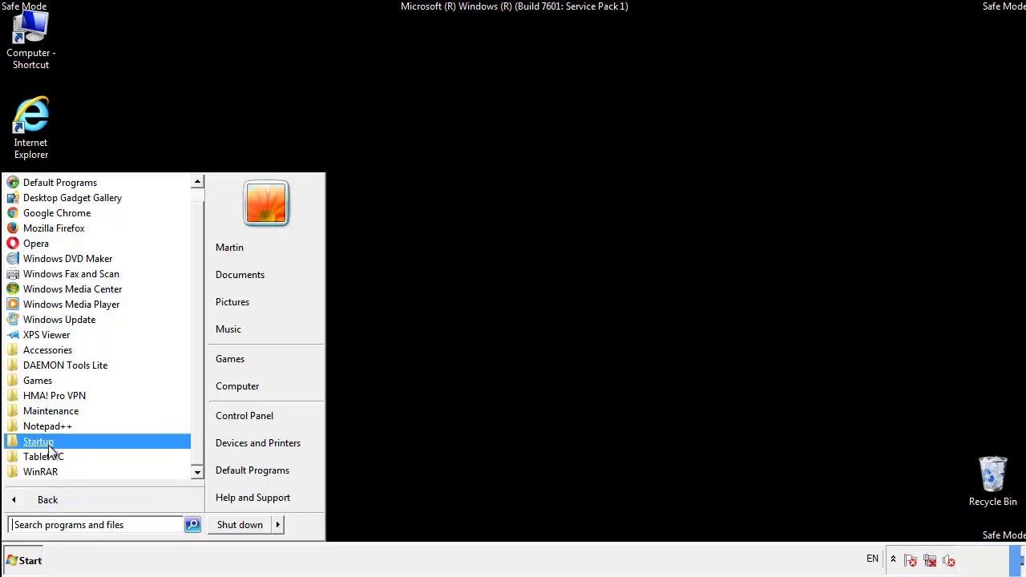
pyautogui.rightClick(39, 441)
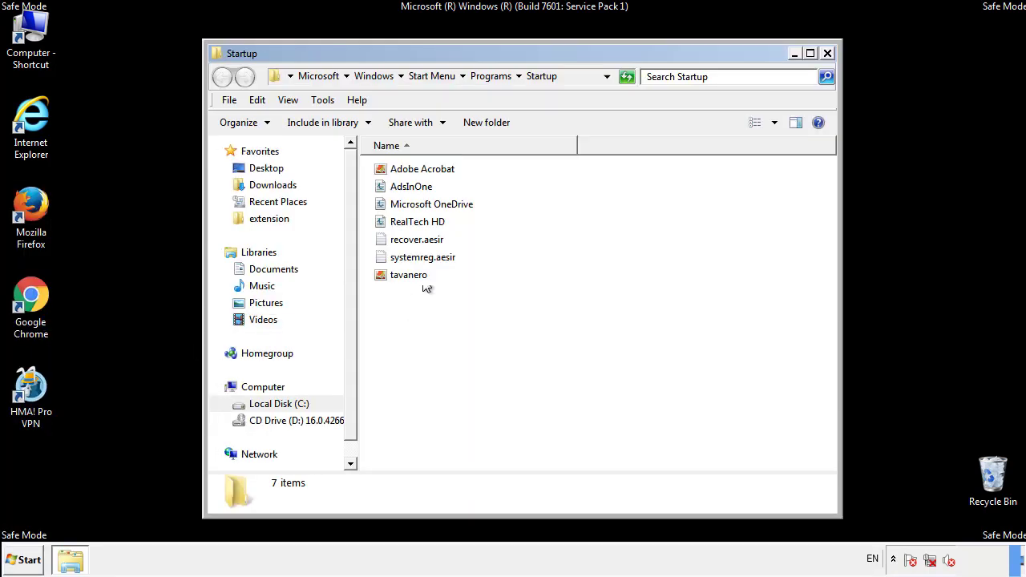
# Delete AdsInOne, recover.aesir, systemreg.aesir and tavanero from the Startup folder, confirming the prompt
pyautogui.click(410, 186)
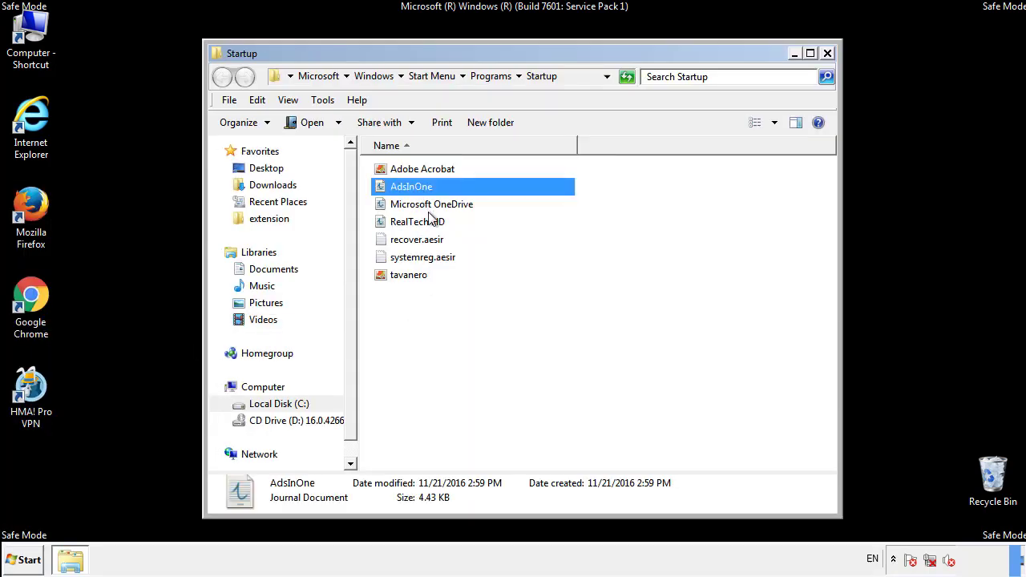
pyautogui.click(423, 257)
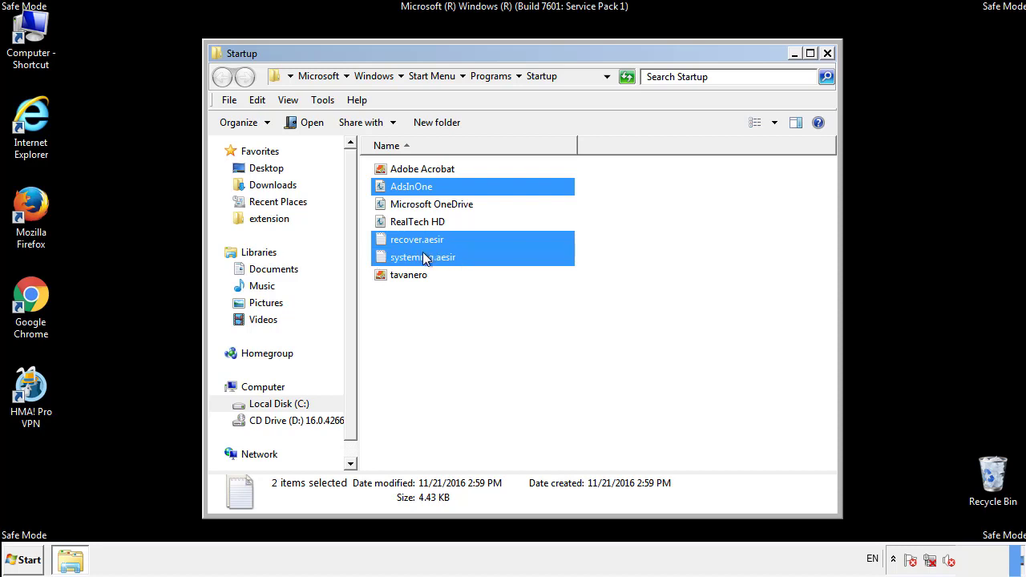
pyautogui.rightClick(423, 276)
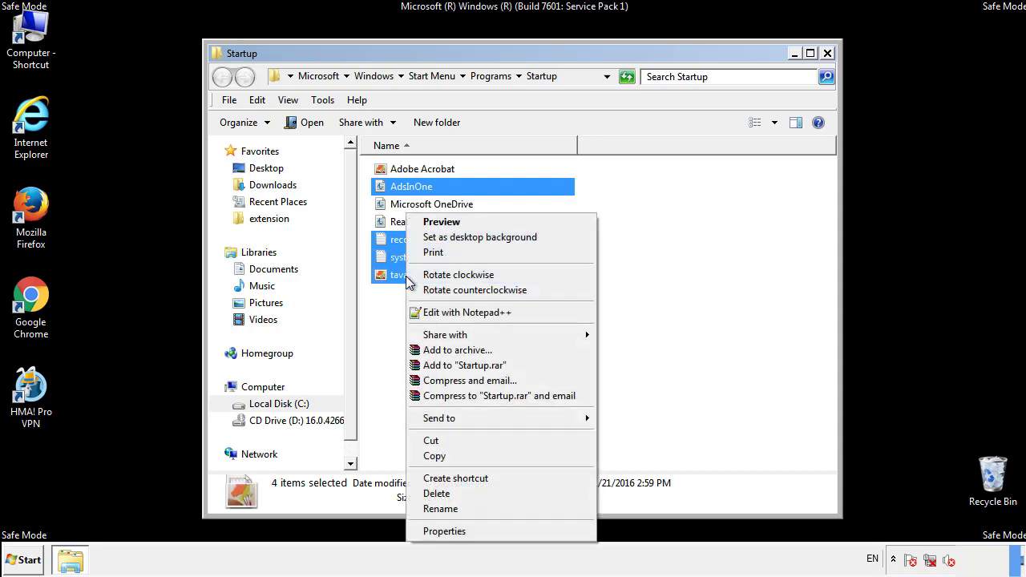
pyautogui.click(436, 494)
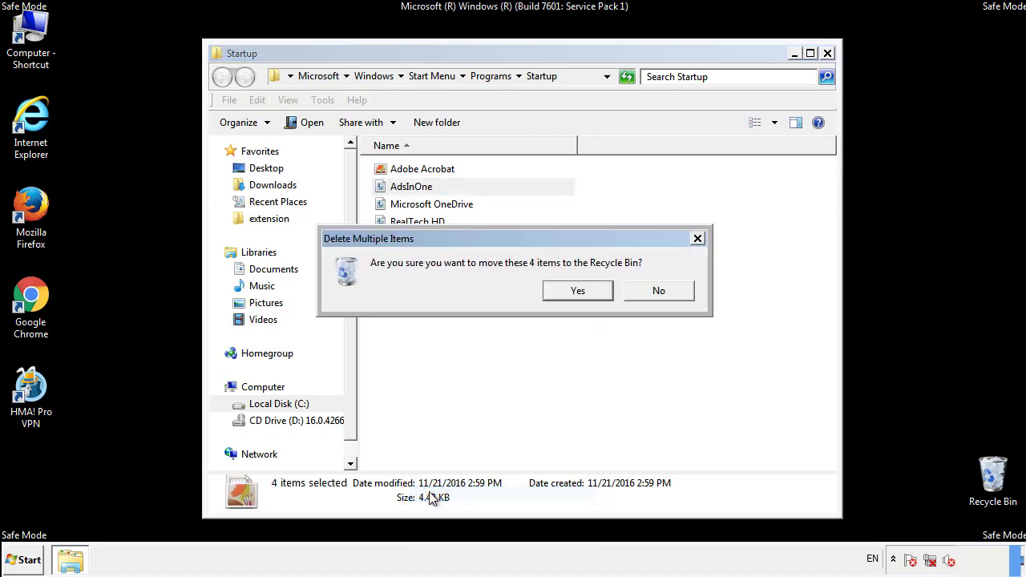
pyautogui.click(577, 290)
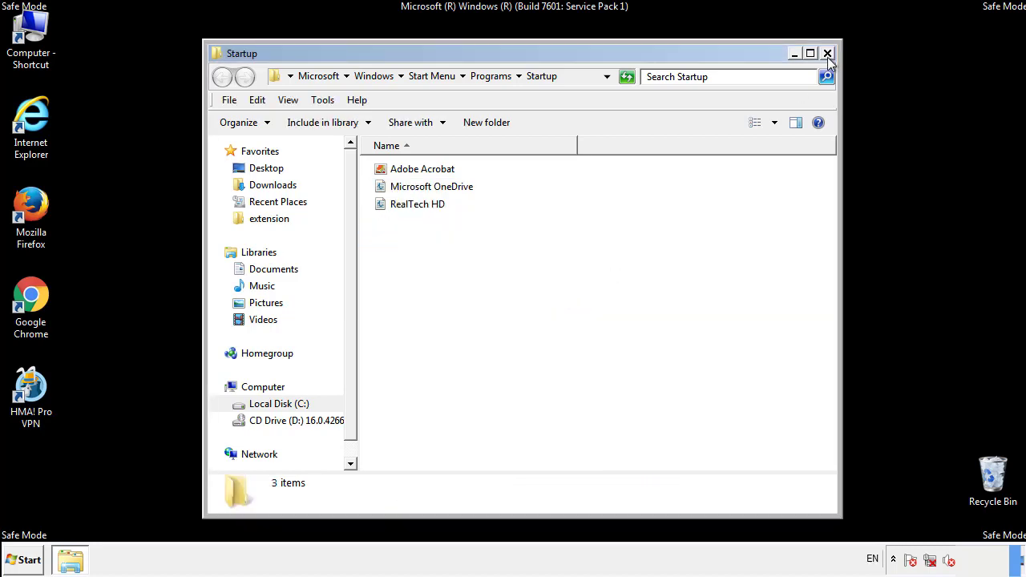
# Close Explorer and launch Registry Editor via regedit in Start search
pyautogui.click(827, 53)
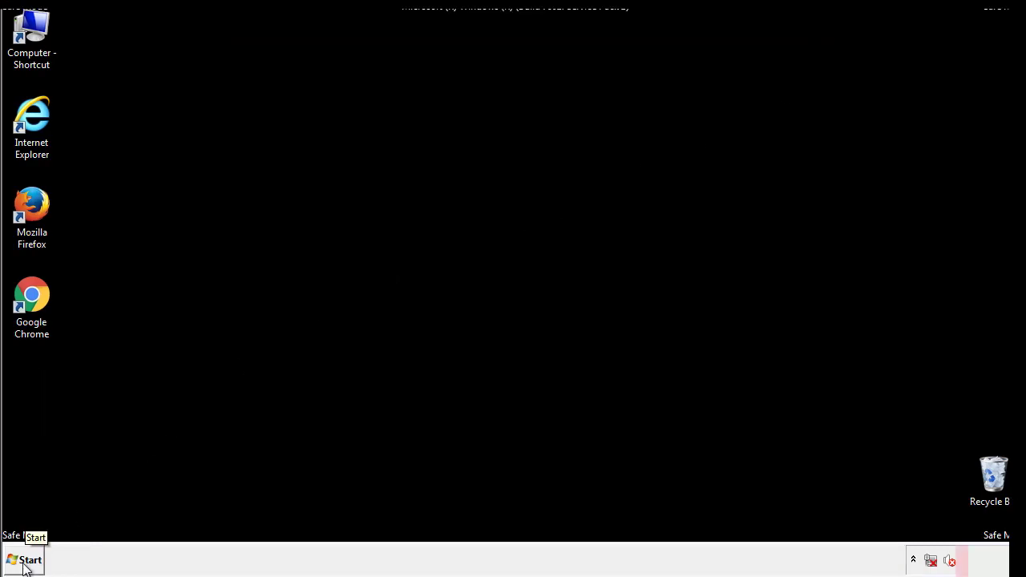
pyautogui.click(24, 560)
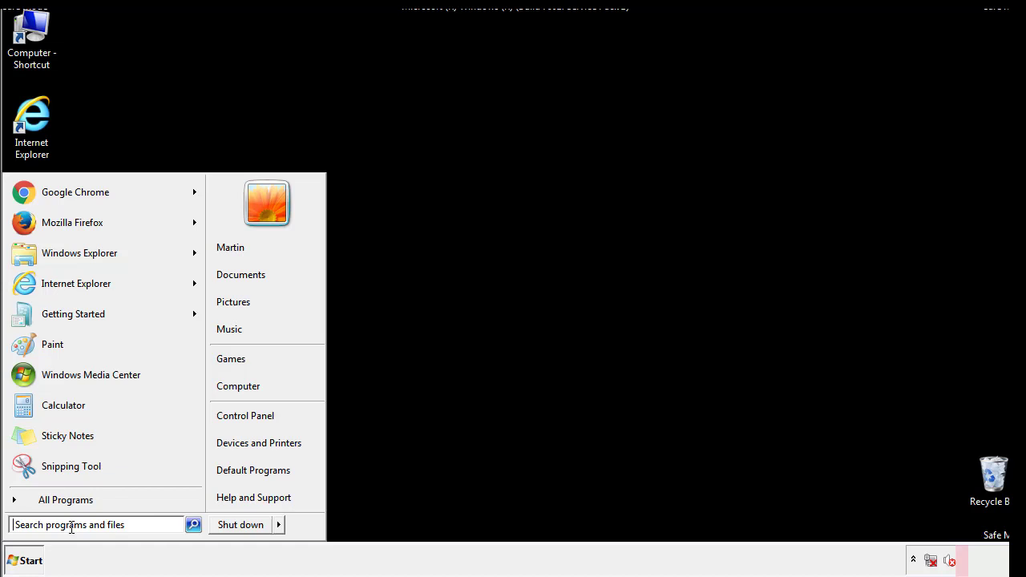
pyautogui.write('reged')
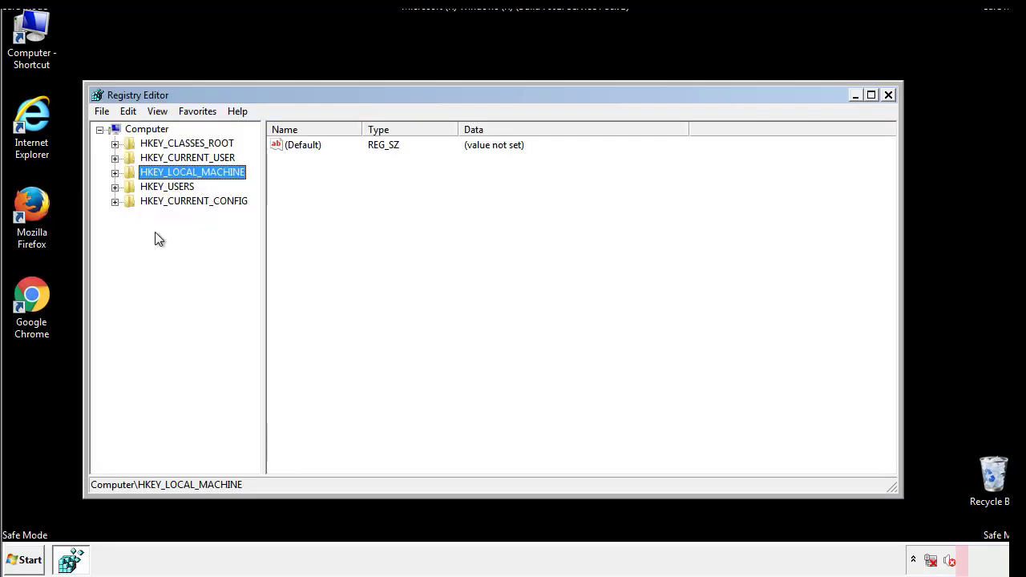
# Expand HKEY_LOCAL_MACHINE > SOFTWARE > Microsoft > Windows down to the CurrentVersion subkeys
pyautogui.click(116, 172)
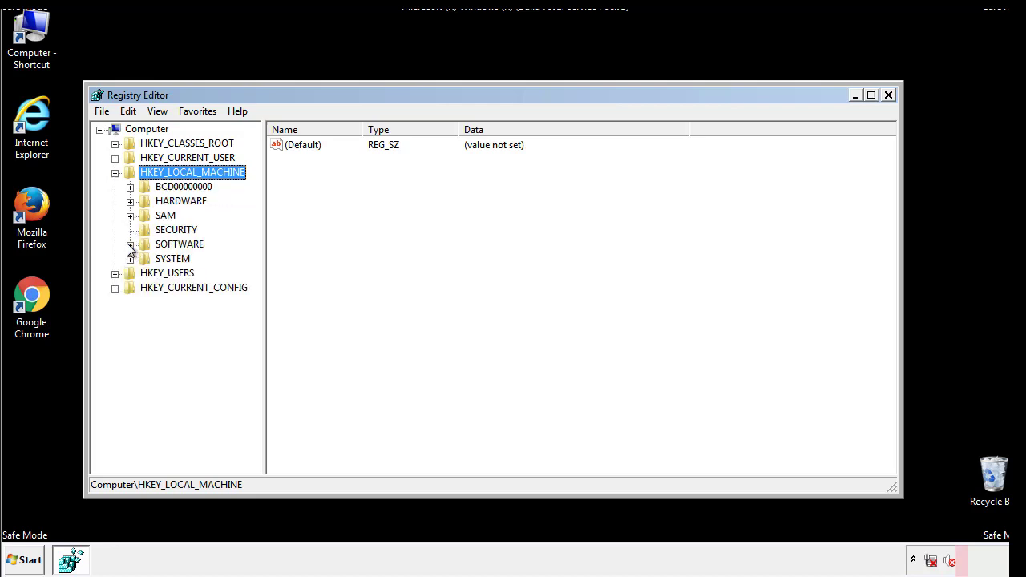
pyautogui.click(131, 244)
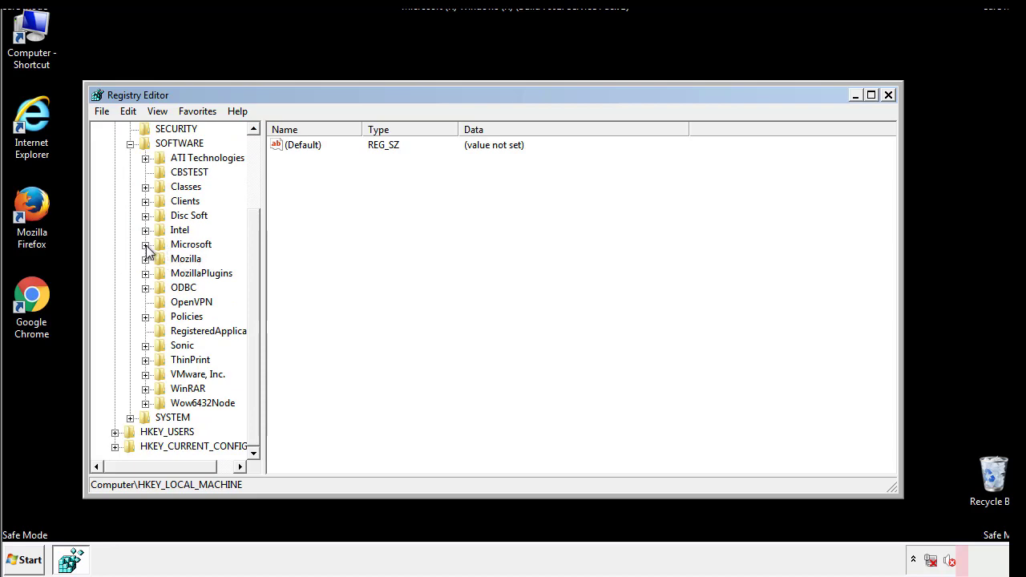
pyautogui.click(144, 244)
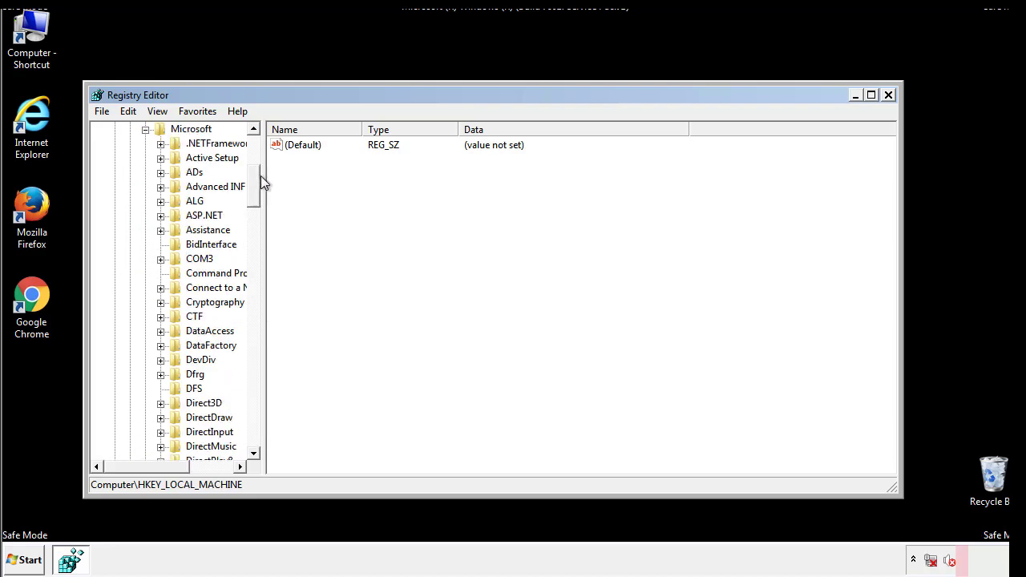
pyautogui.scroll(-3)
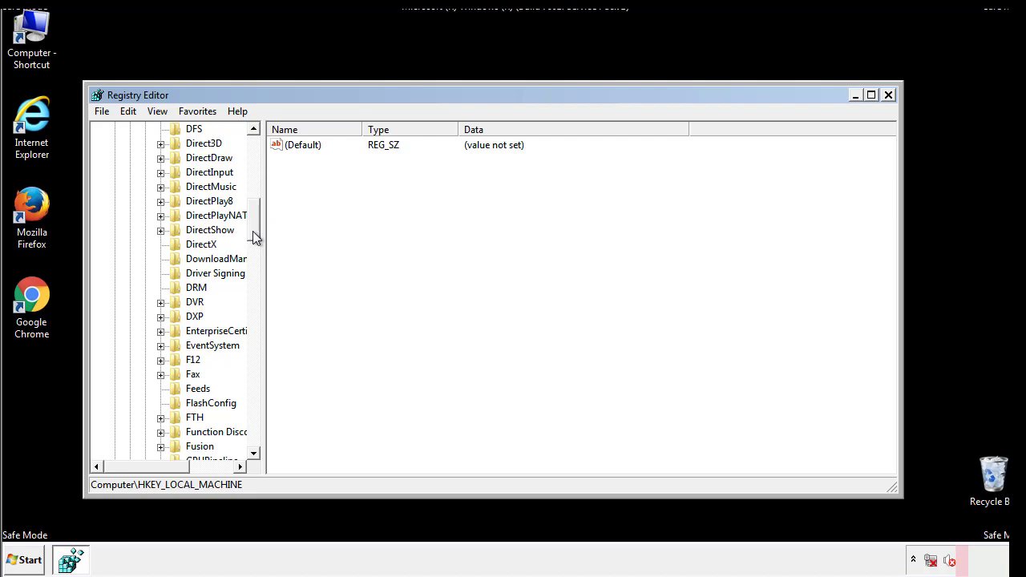
pyautogui.scroll(-3)
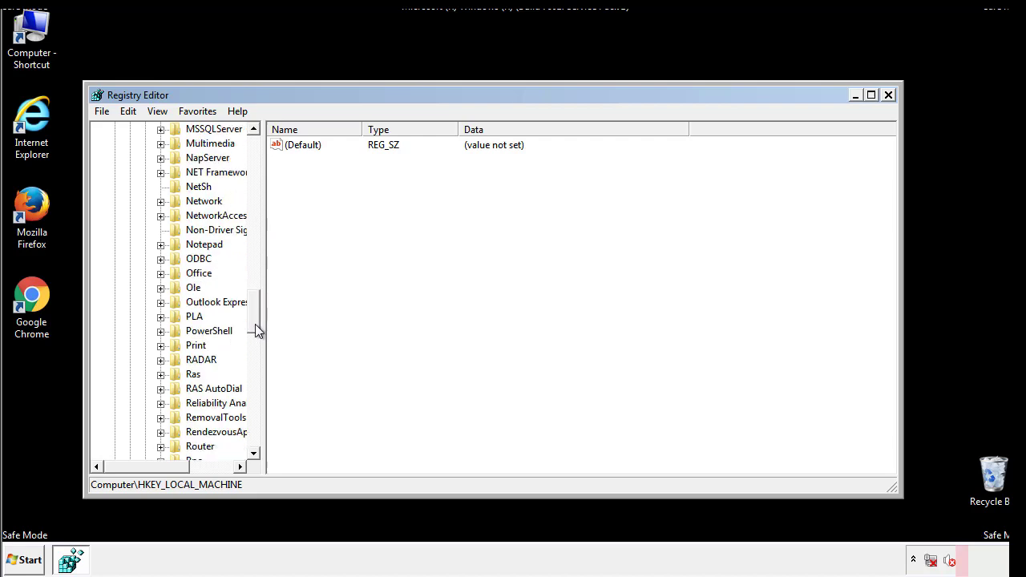
pyautogui.scroll(-3)
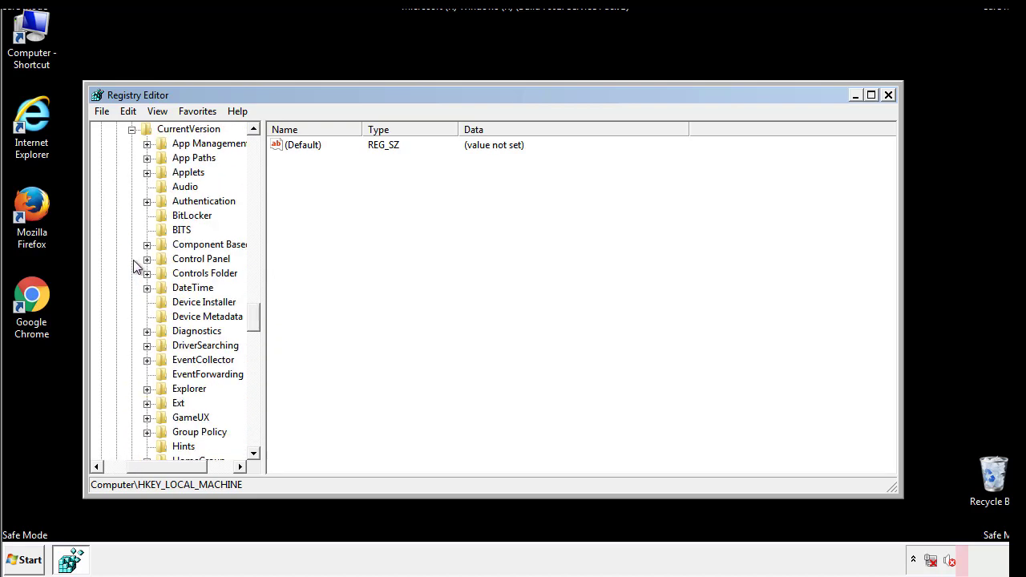
pyautogui.scroll(-3)
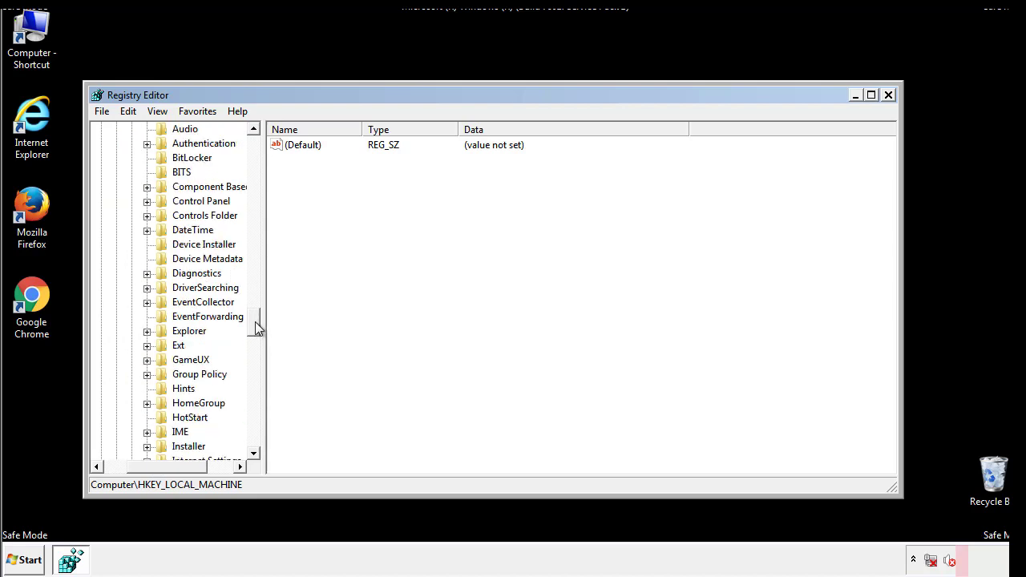
# Delete the tappi.loc value from the HKLM Run key, leaving (Default) and VMware User Process
pyautogui.scroll(-3)
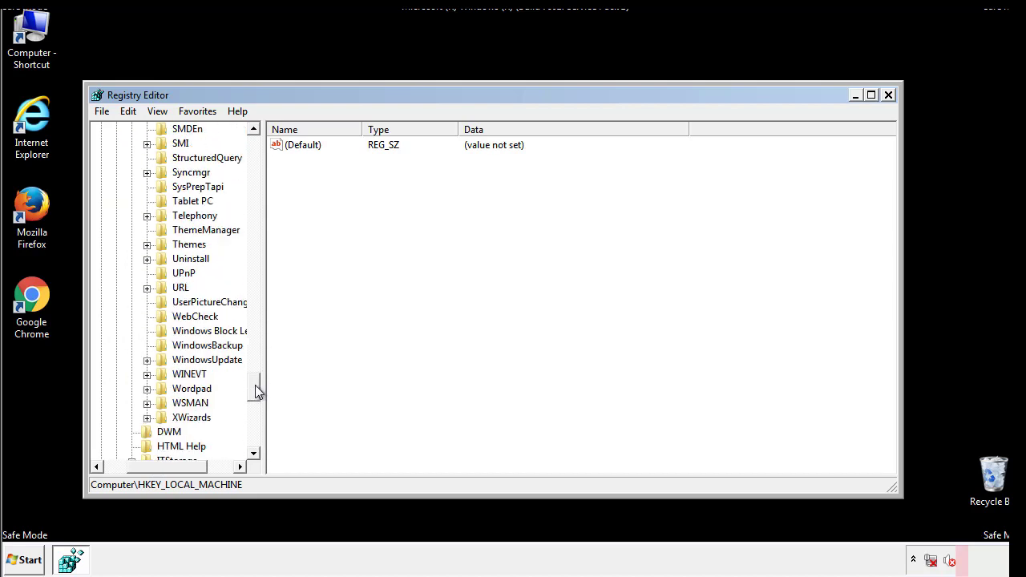
pyautogui.scroll(3)
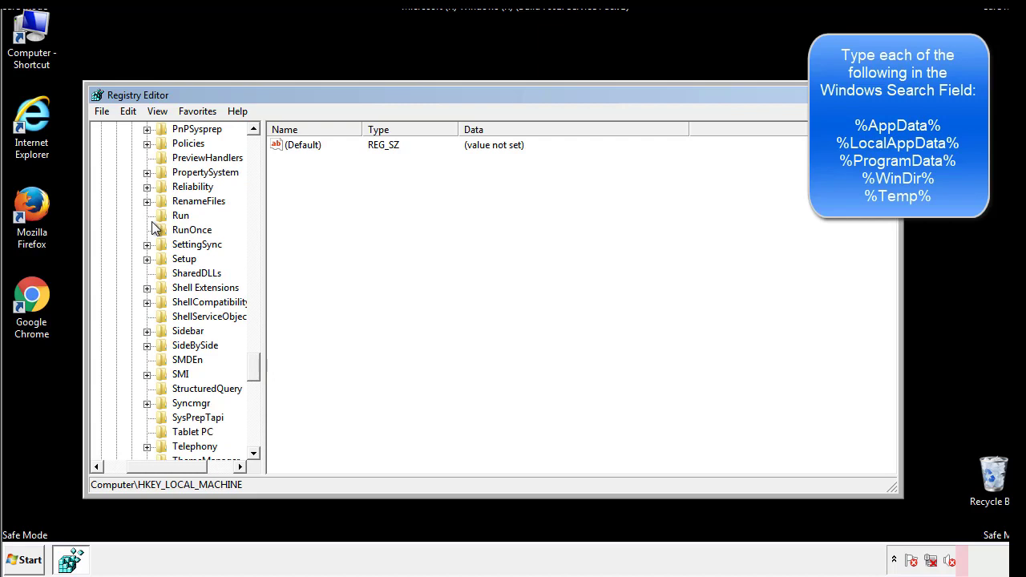
pyautogui.click(181, 215)
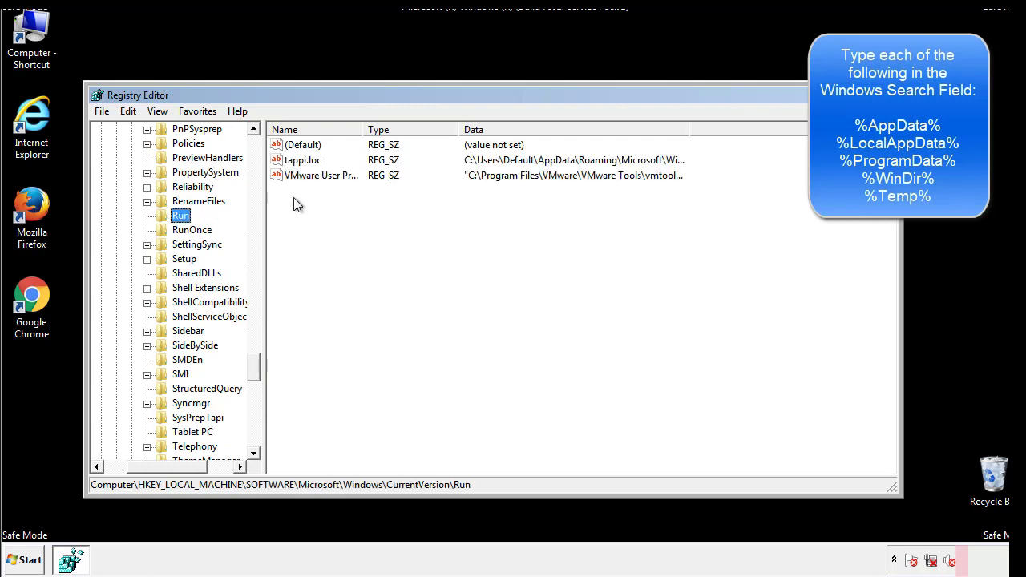
pyautogui.moveTo(660, 176)
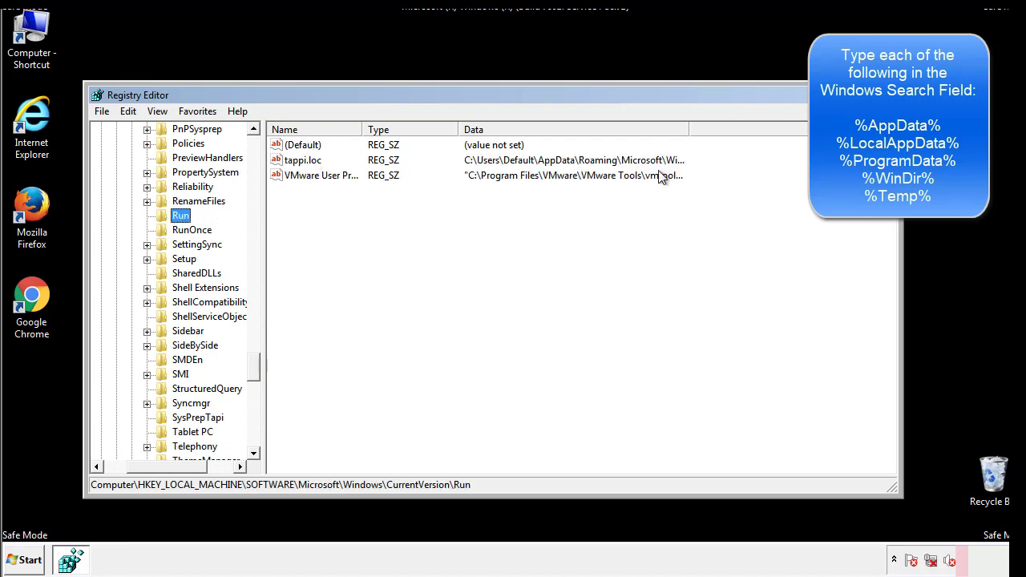
pyautogui.click(303, 160)
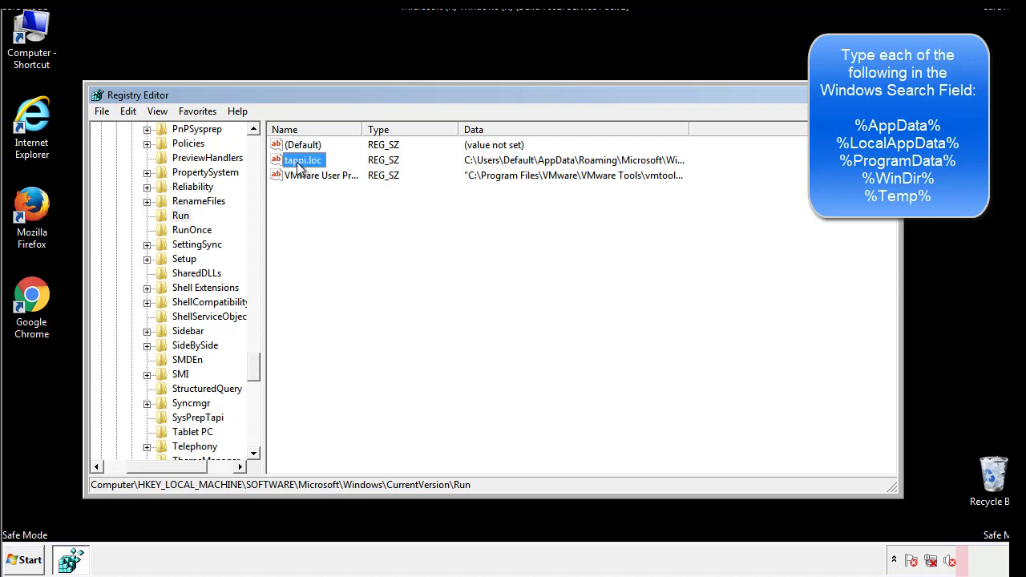
pyautogui.press('Delete')
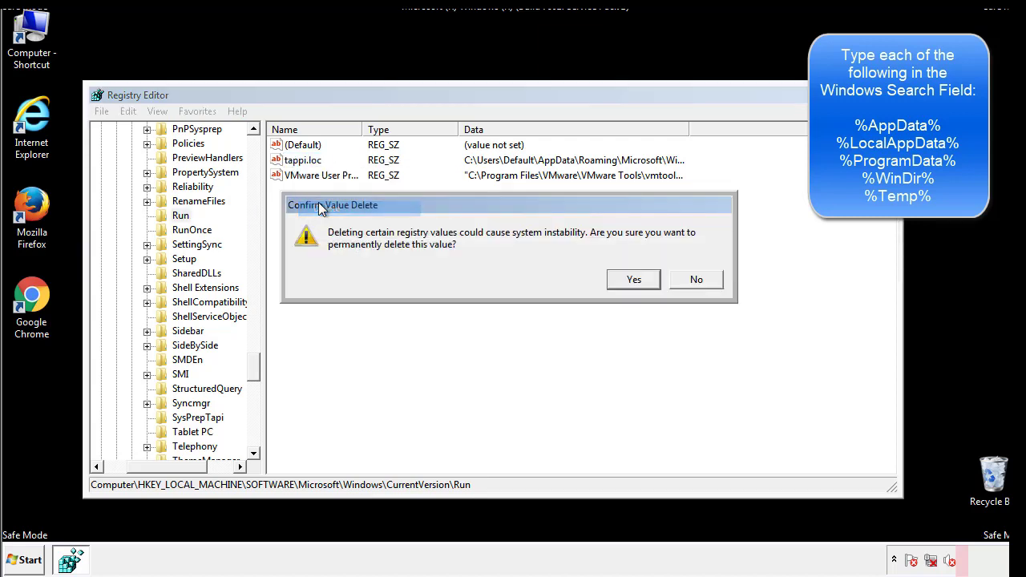
pyautogui.click(632, 279)
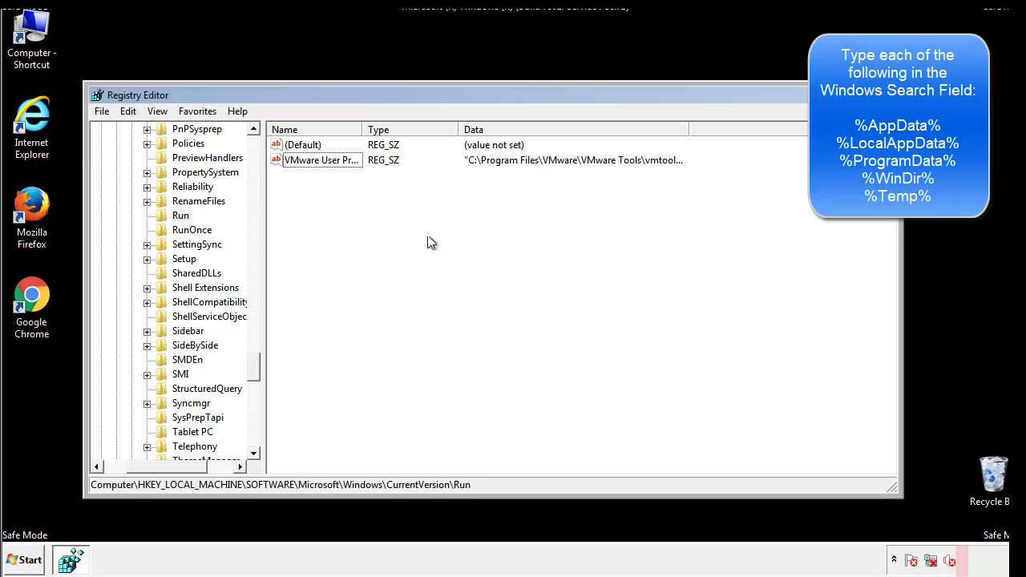
pyautogui.scroll(-3)
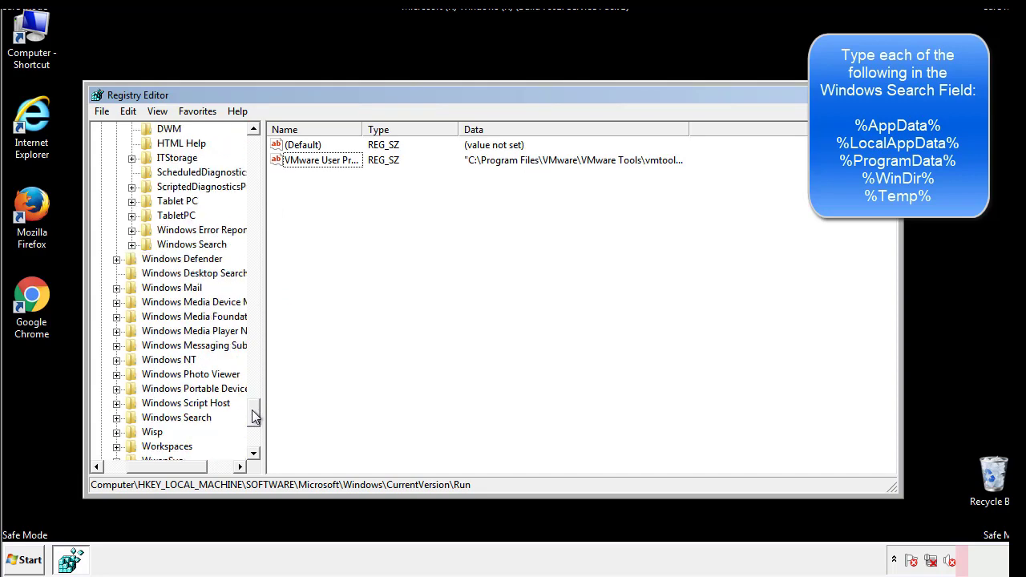
pyautogui.scroll(-3)
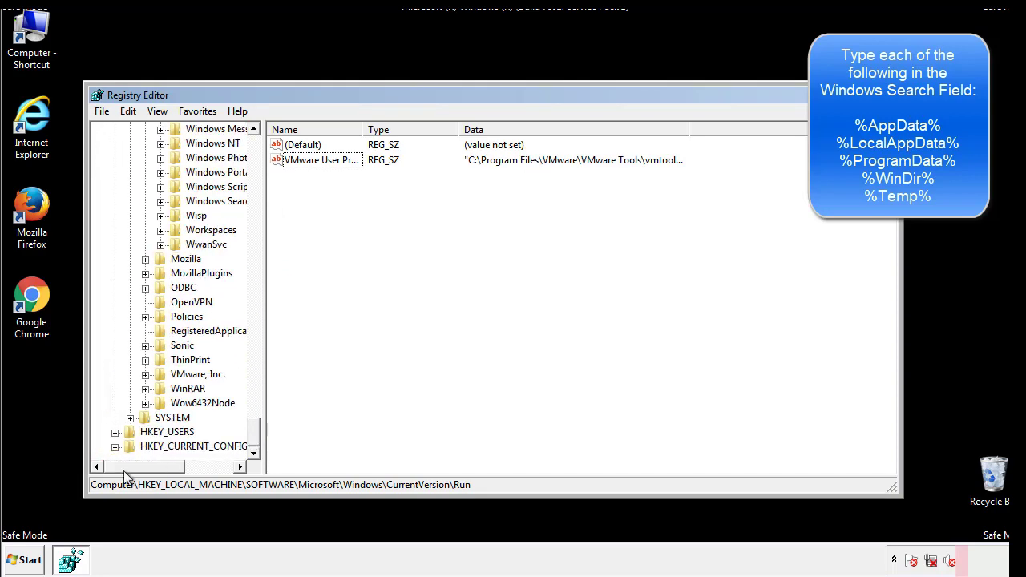
pyautogui.scroll(3)
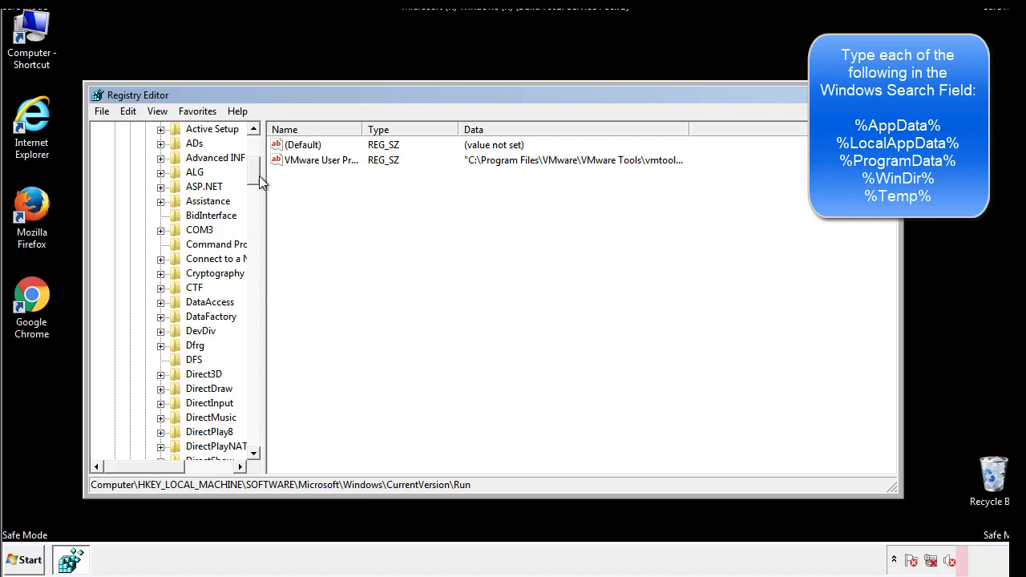
# Expand HKEY_CURRENT_USER > Software > Microsoft > Windows > CurrentVersion and review the Run key's DAEMON Tools entry
pyautogui.click(115, 171)
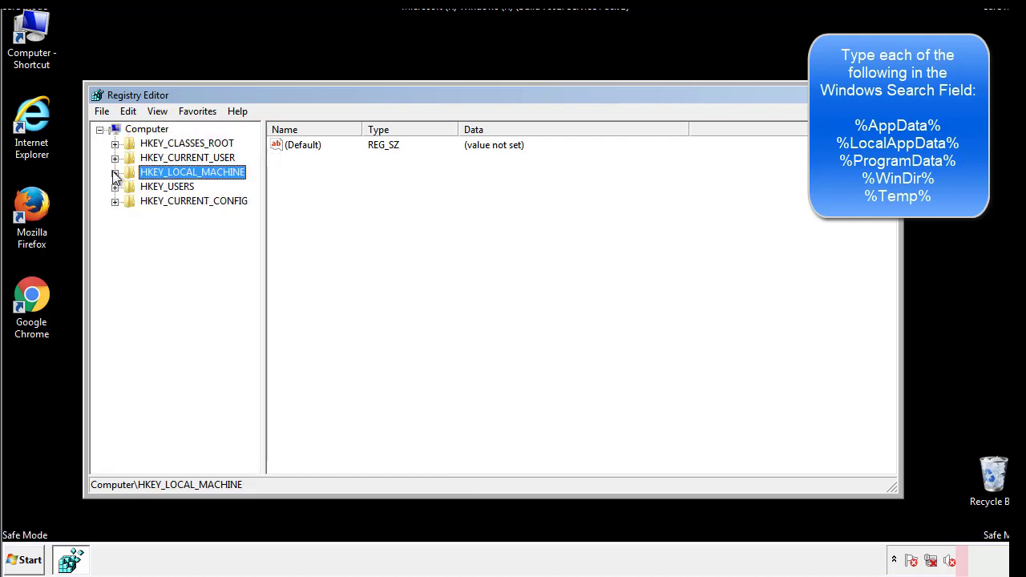
pyautogui.click(115, 157)
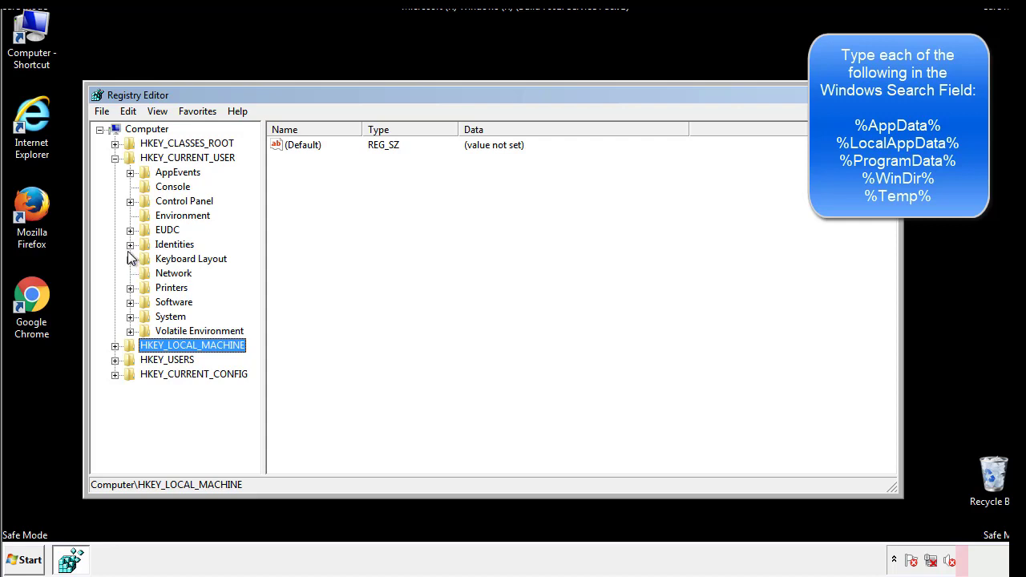
pyautogui.moveTo(132, 266)
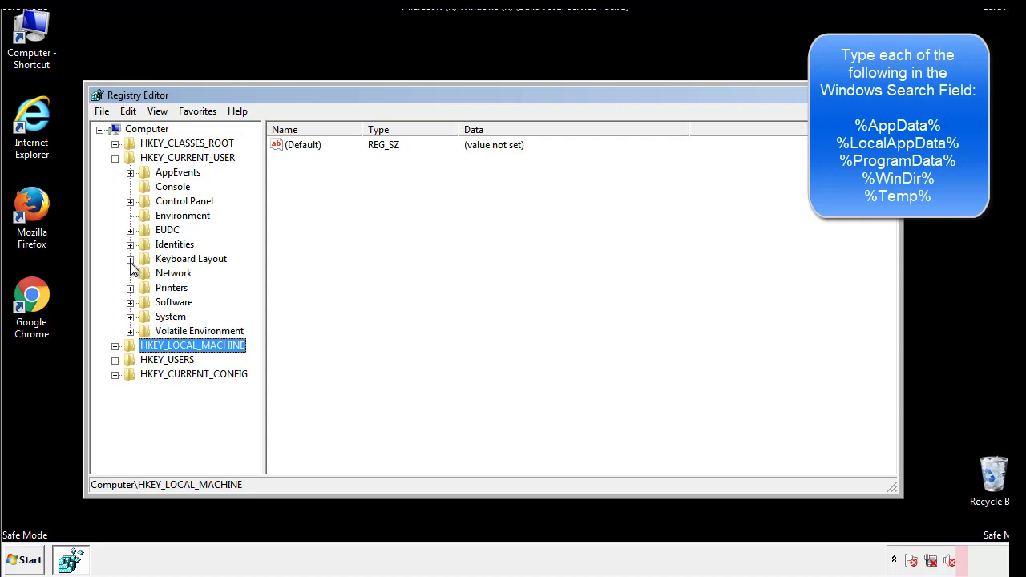
pyautogui.click(130, 301)
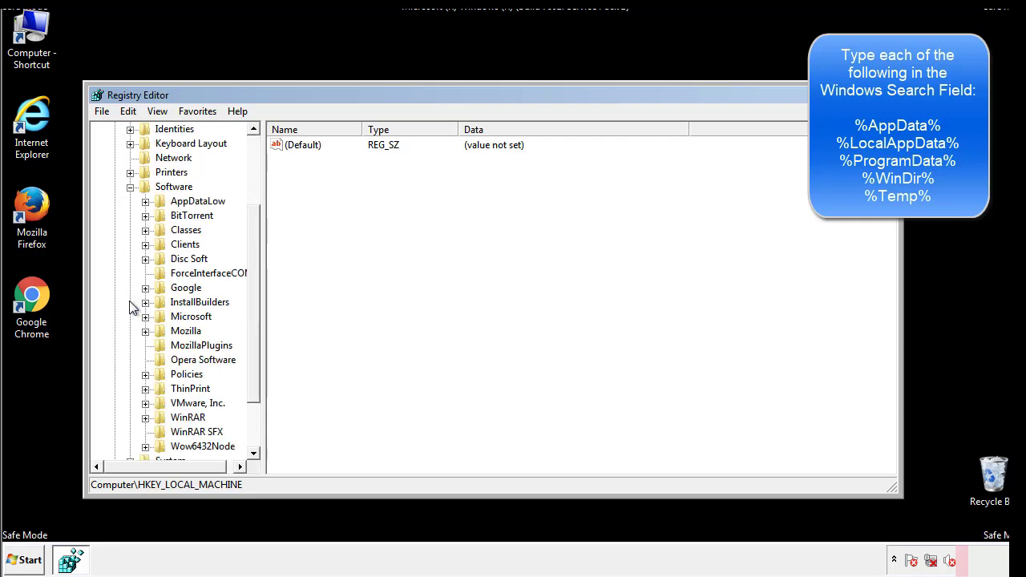
pyautogui.scroll(-3)
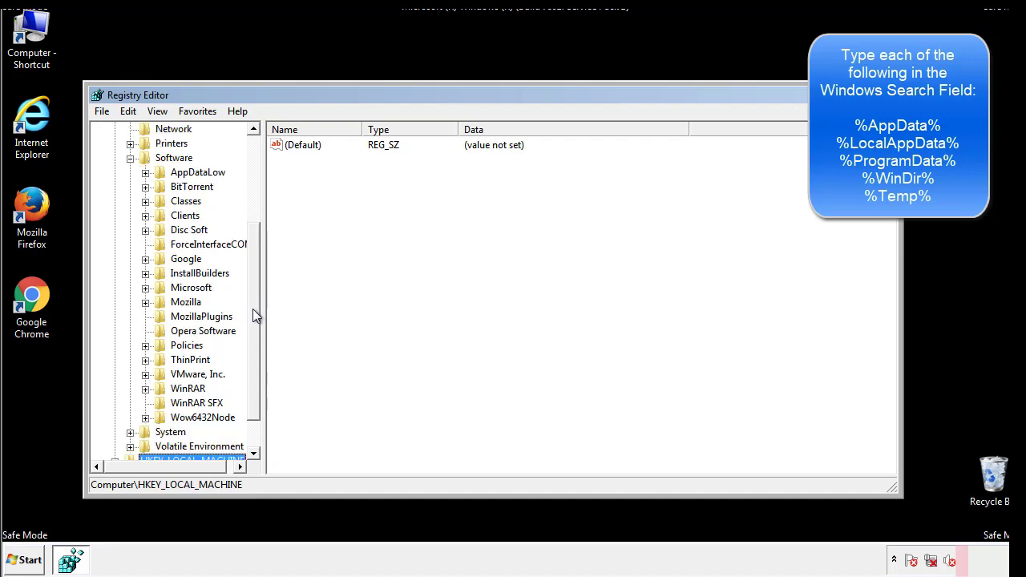
pyautogui.moveTo(162, 322)
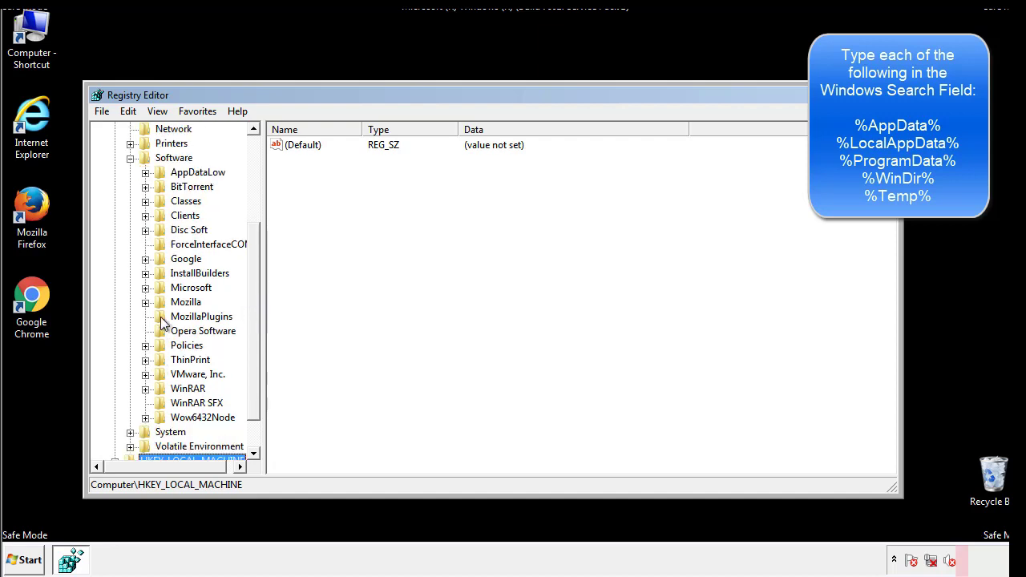
pyautogui.moveTo(158, 217)
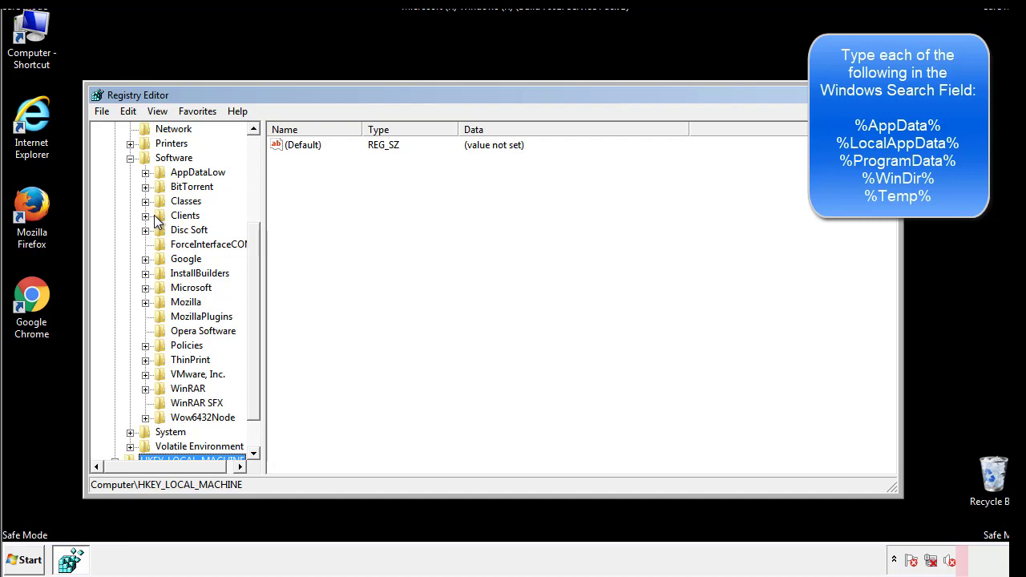
pyautogui.click(144, 287)
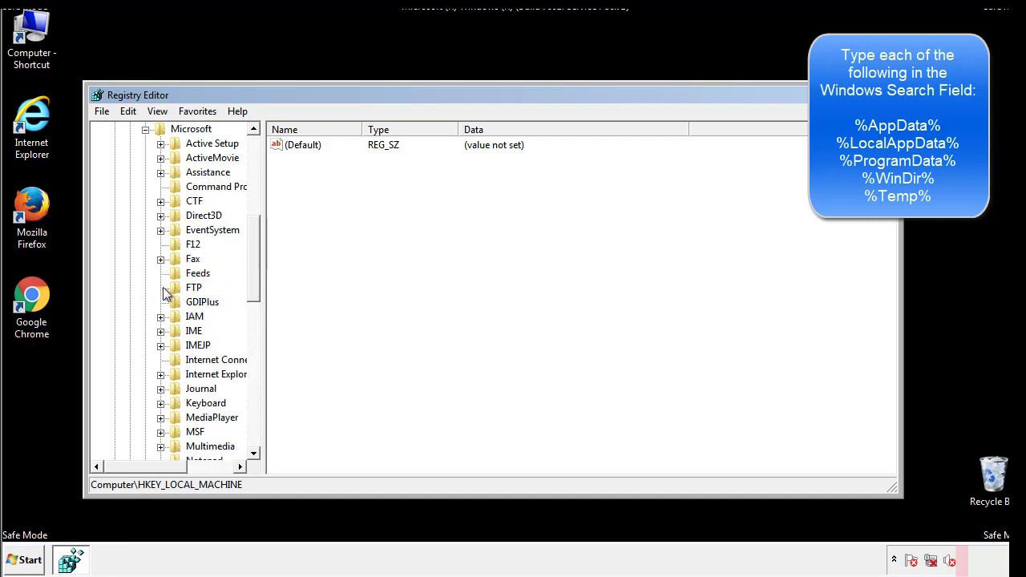
pyautogui.scroll(-3)
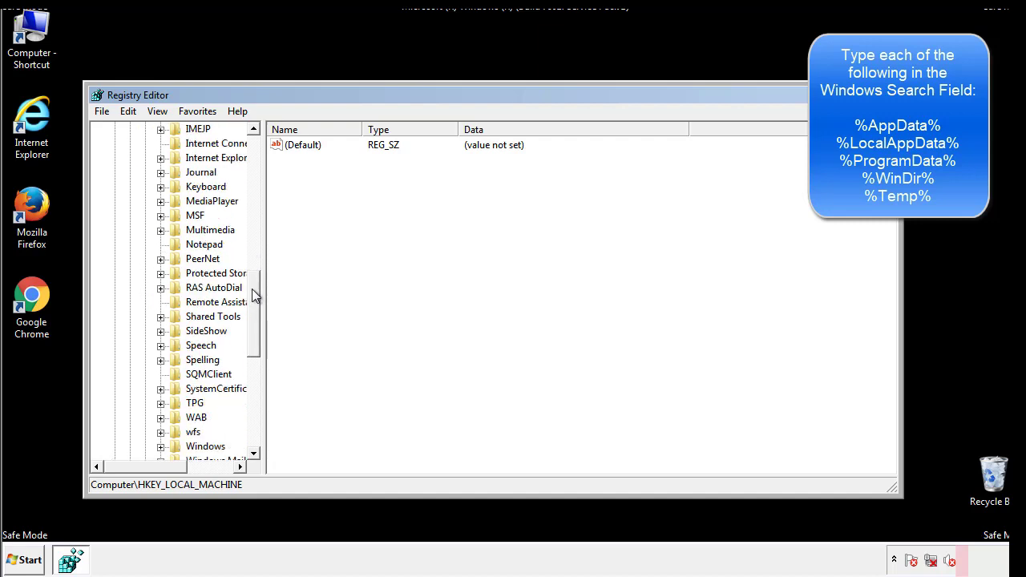
pyautogui.scroll(-3)
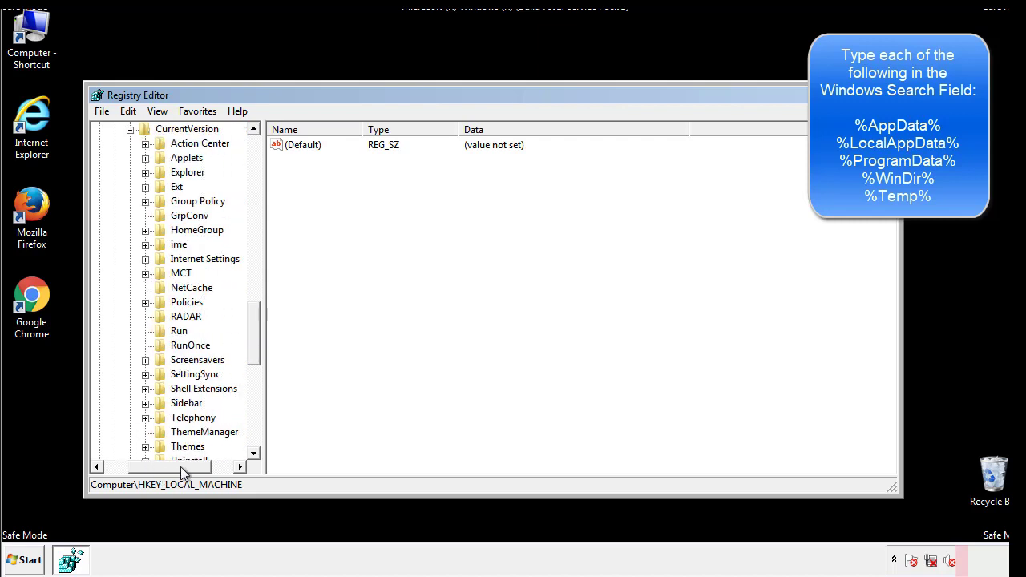
pyautogui.click(180, 331)
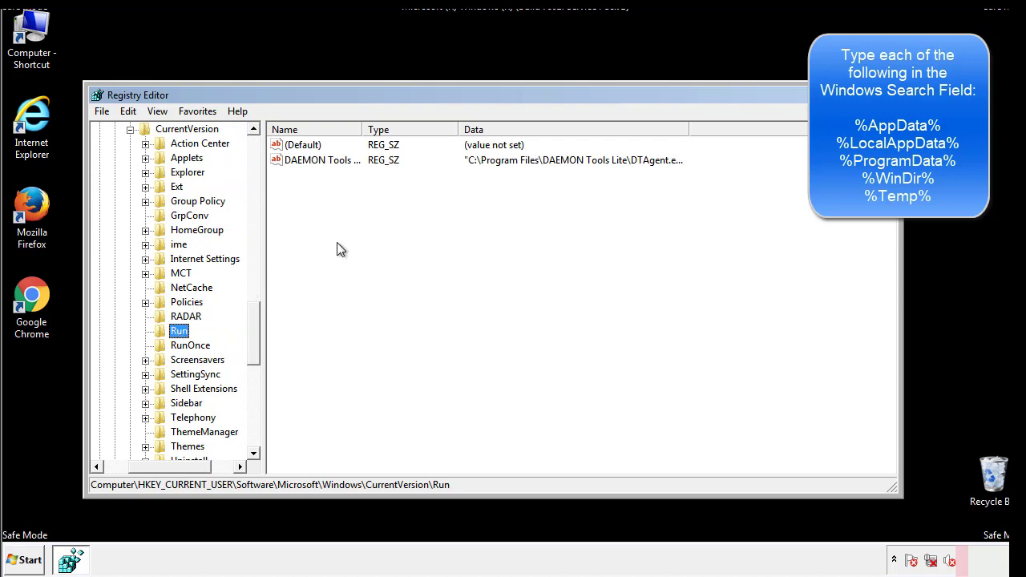
pyautogui.moveTo(334, 175)
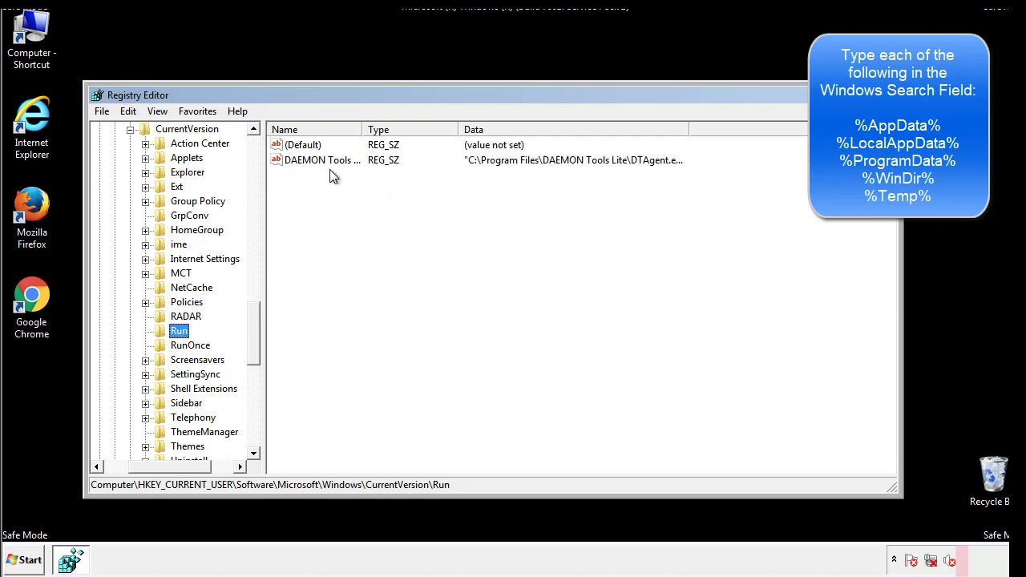
pyautogui.moveTo(439, 190)
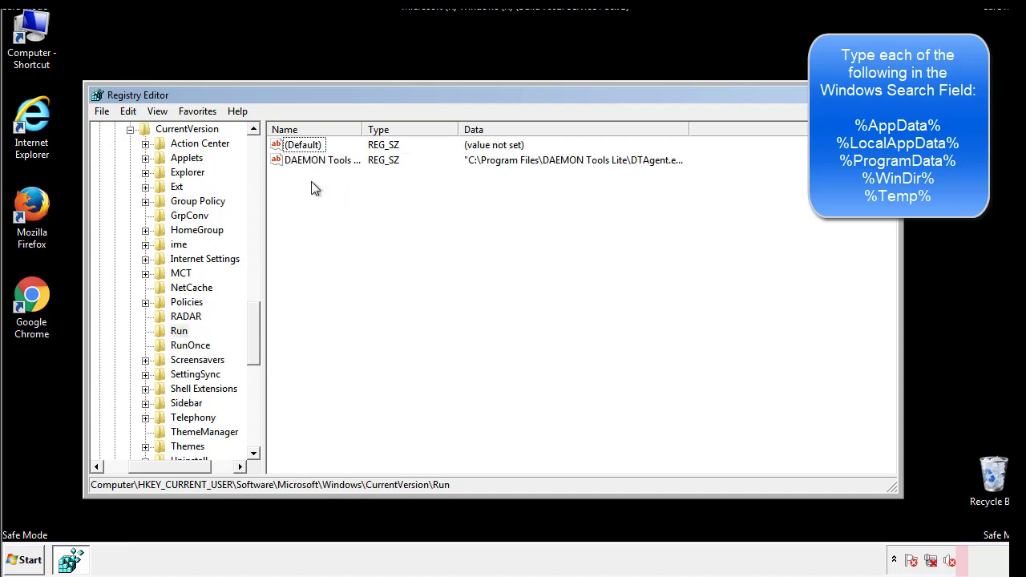
pyautogui.moveTo(372, 189)
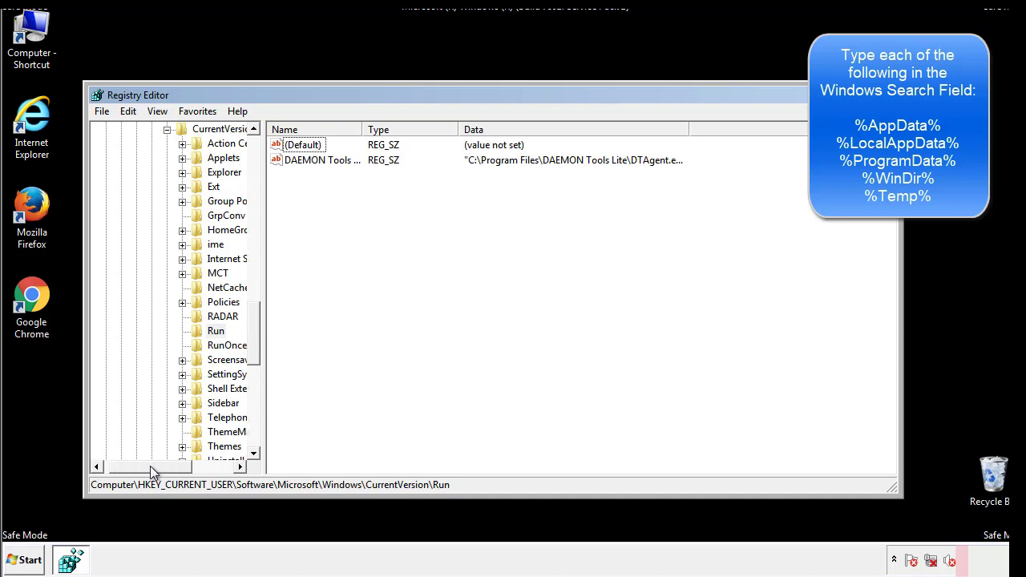
pyautogui.scroll(3)
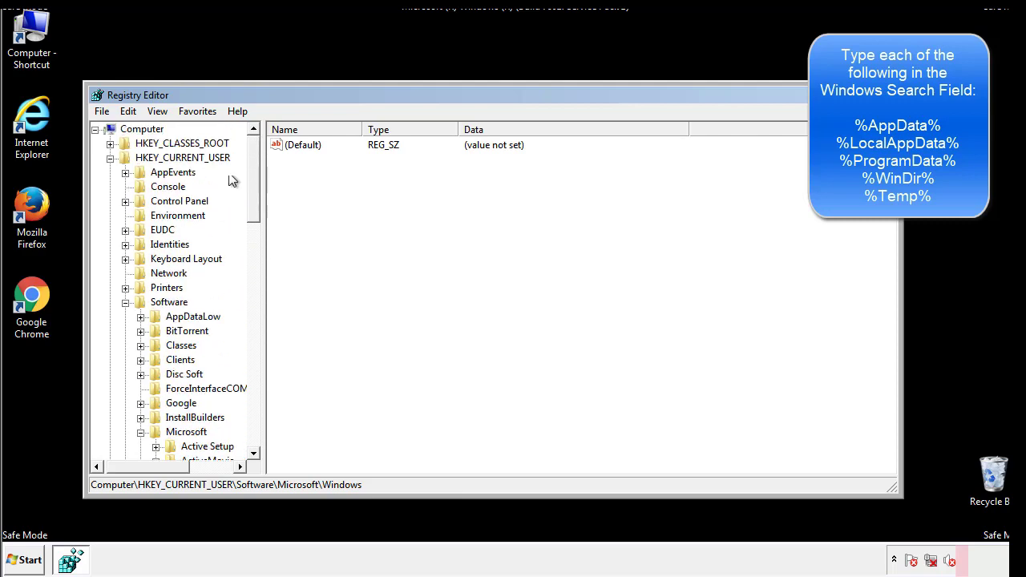
# Search the registry for %temp% with Edit > Find to reach the Temporary Files key
pyautogui.click(129, 110)
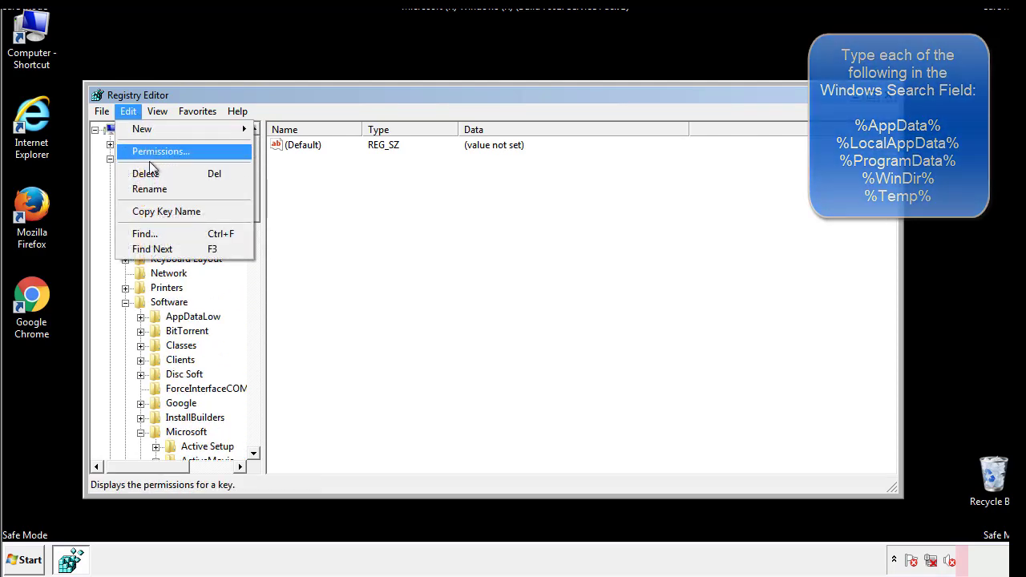
pyautogui.click(145, 234)
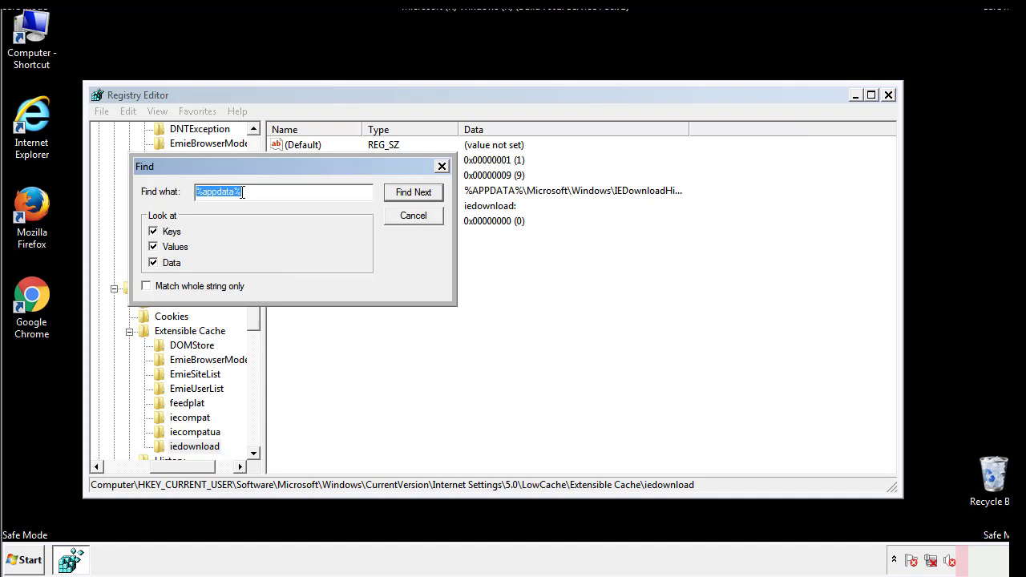
pyautogui.write('%temp%')
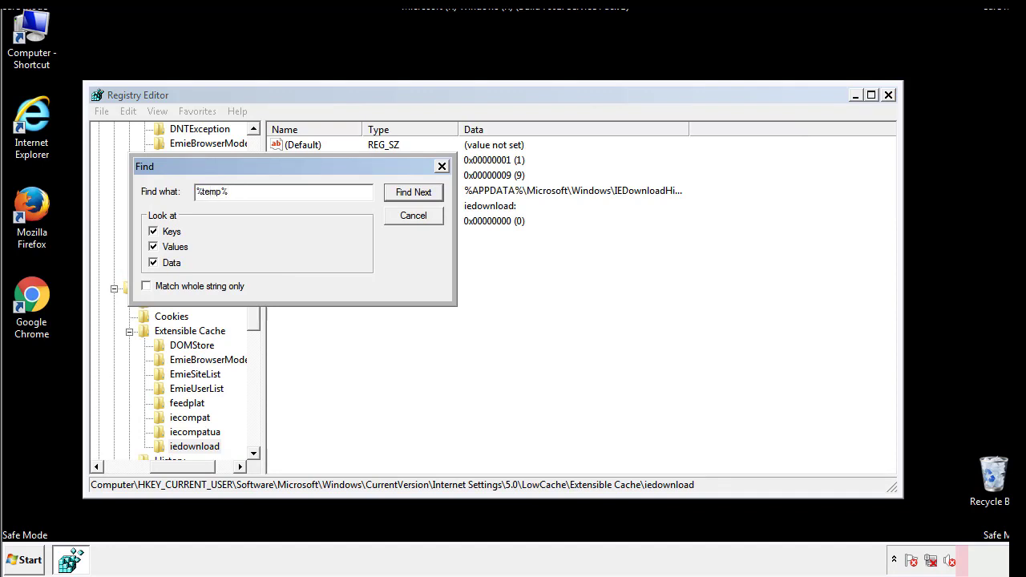
pyautogui.click(414, 193)
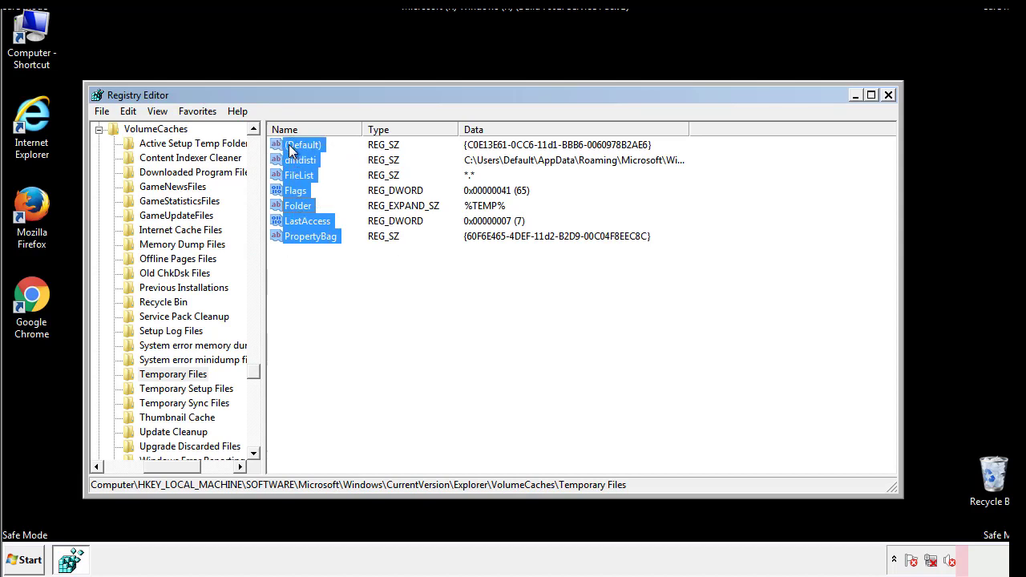
# Delete all values in the Temporary Files key under VolumeCaches, confirming, leaving only (Default)
pyautogui.rightClick(303, 144)
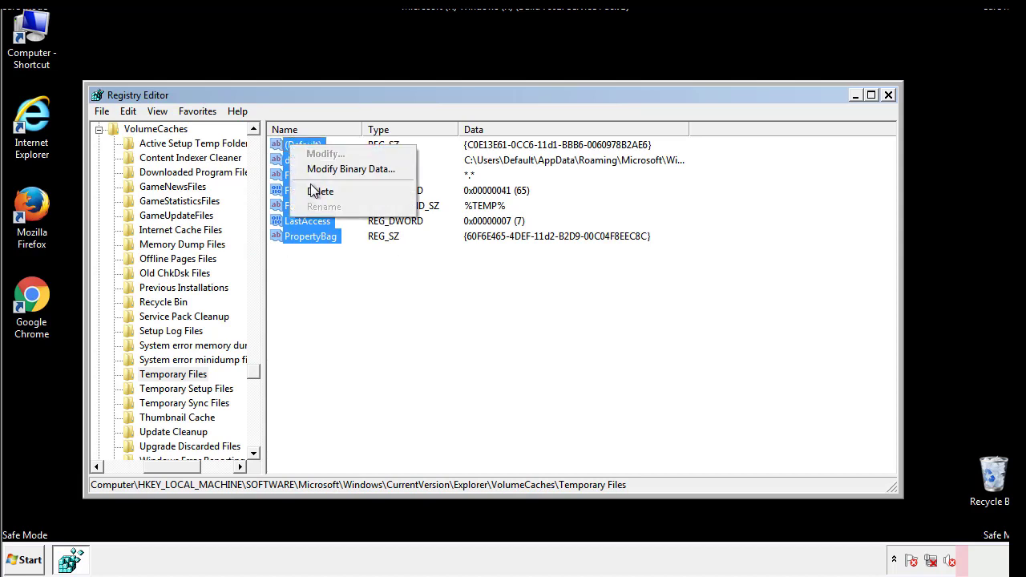
pyautogui.click(321, 191)
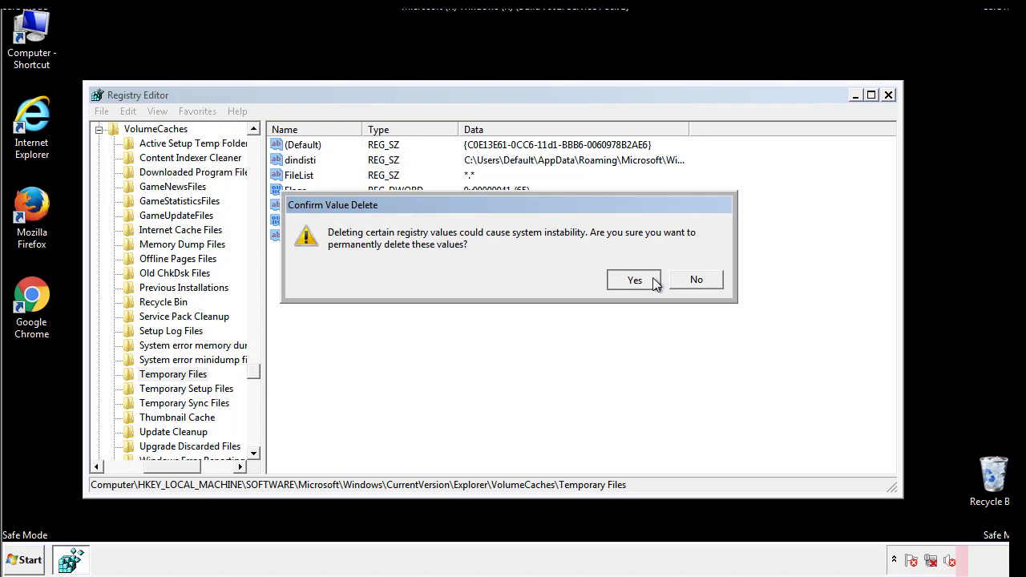
pyautogui.click(635, 279)
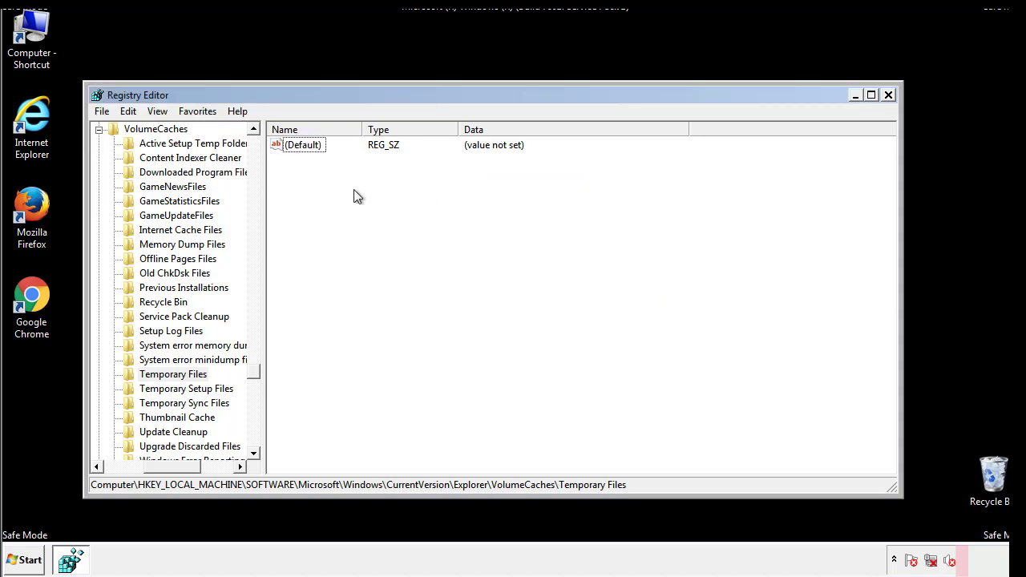
pyautogui.moveTo(888, 98)
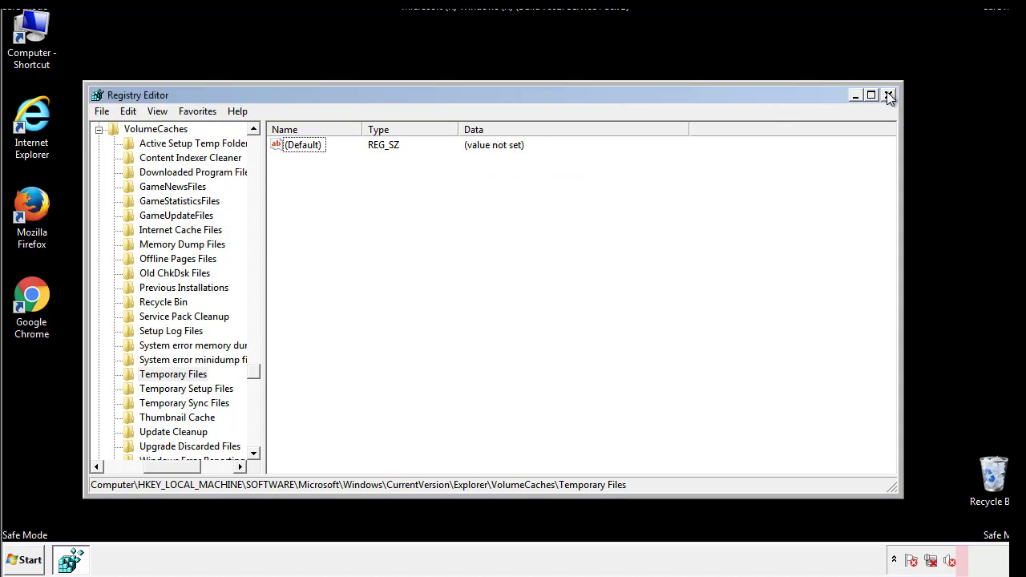
# Close Registry Editor and launch System Configuration again via msconfig in Start search
pyautogui.click(888, 94)
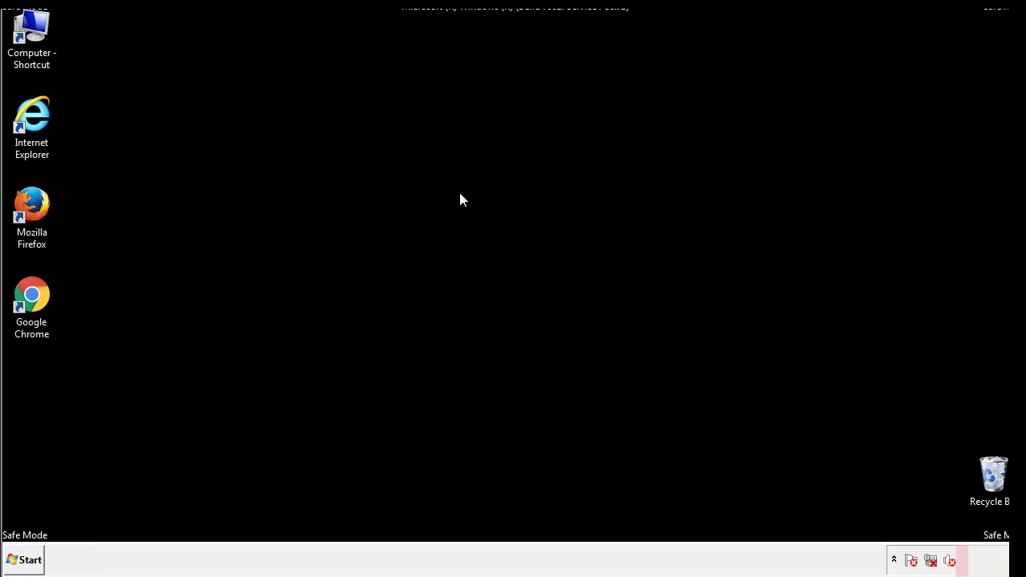
pyautogui.moveTo(41, 401)
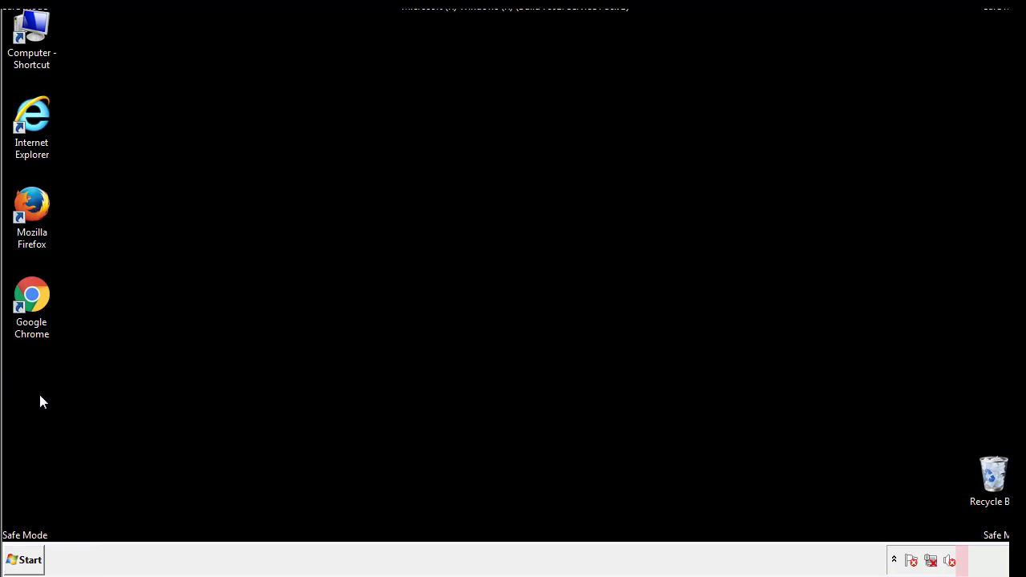
pyautogui.click(22, 560)
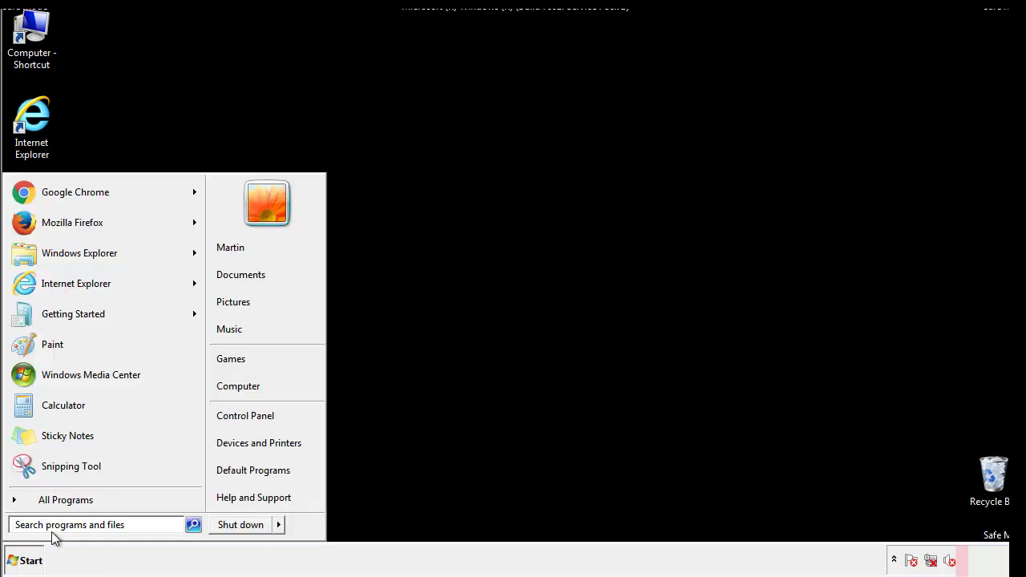
pyautogui.write('mscon')
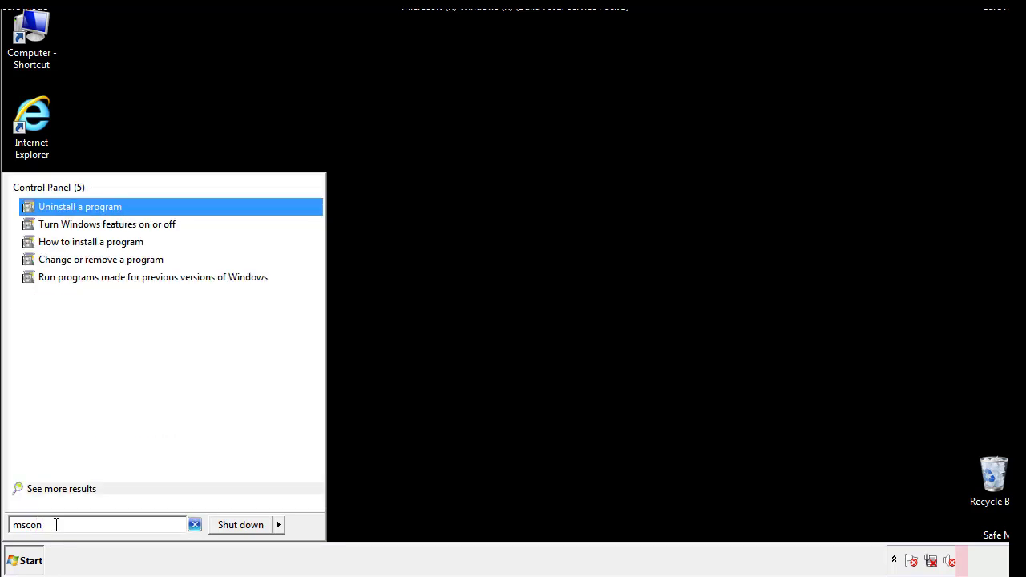
pyautogui.write('fig')
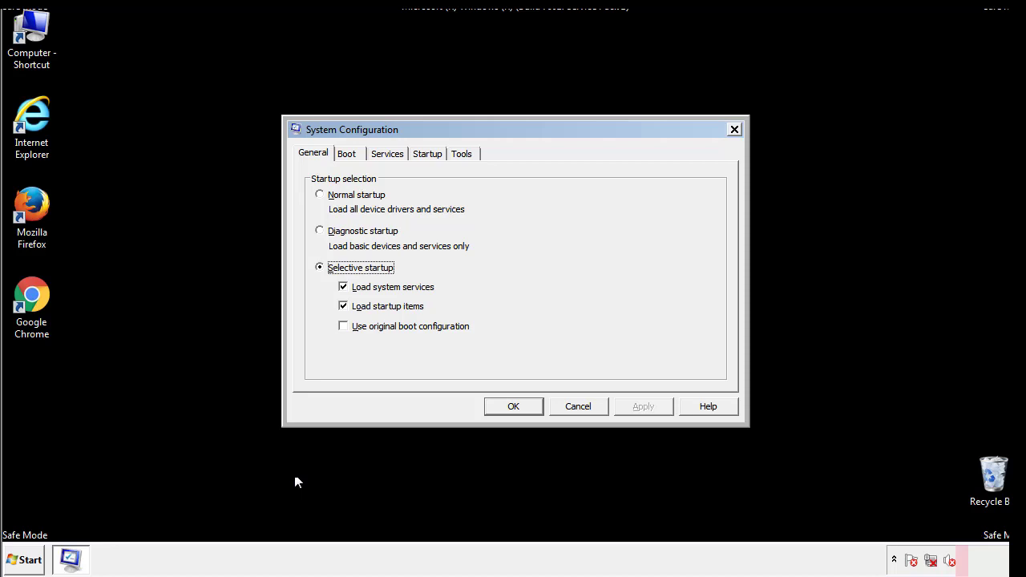
# Uncheck Safe boot on the Boot tab, apply the change and restart the computer now
pyautogui.click(346, 154)
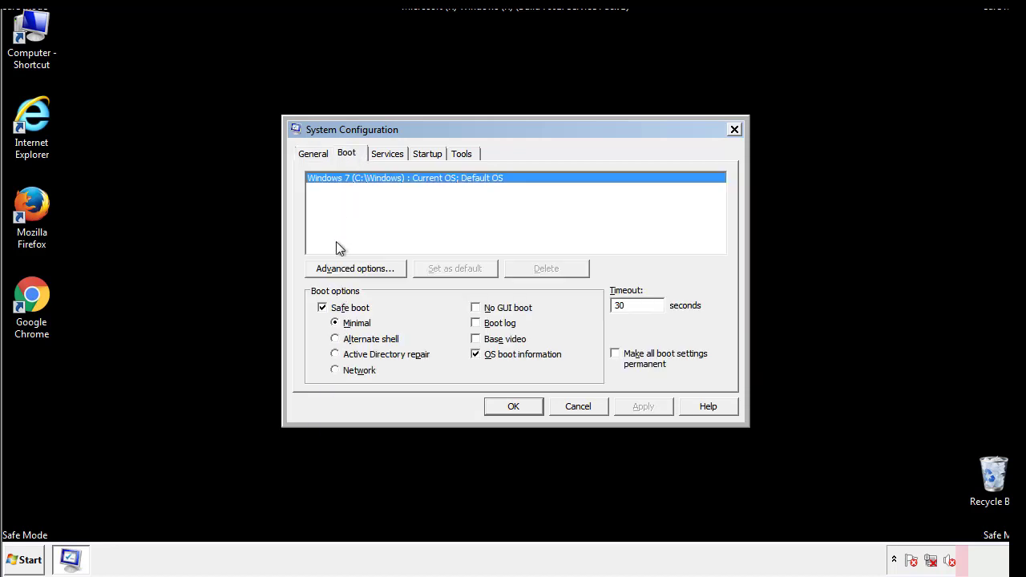
pyautogui.click(322, 308)
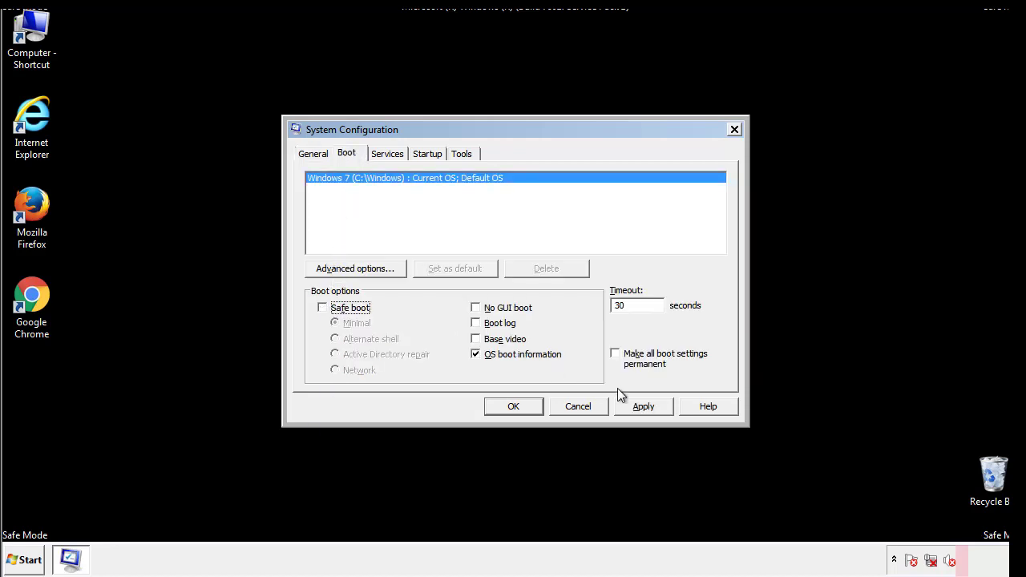
pyautogui.click(513, 408)
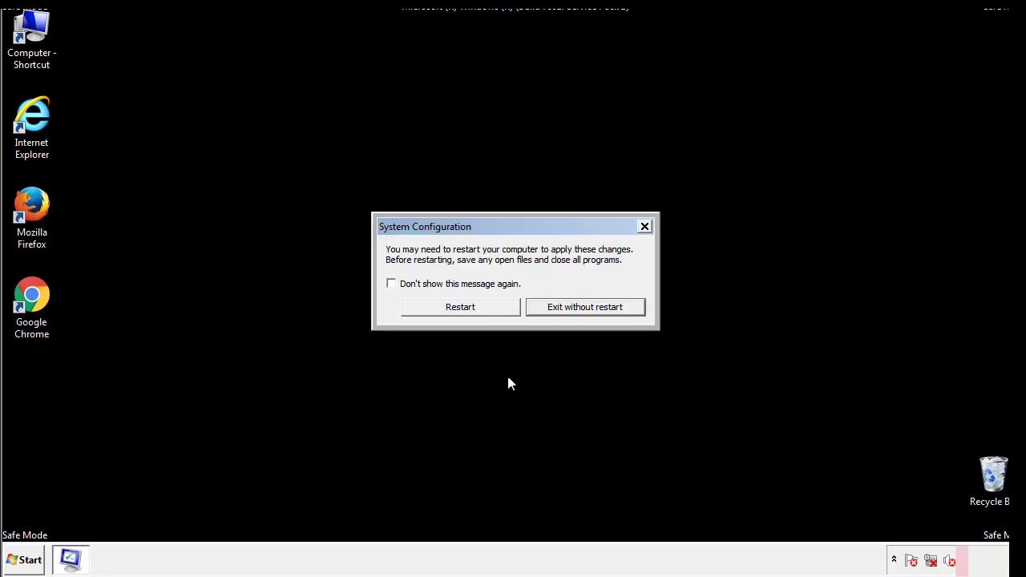
pyautogui.click(461, 307)
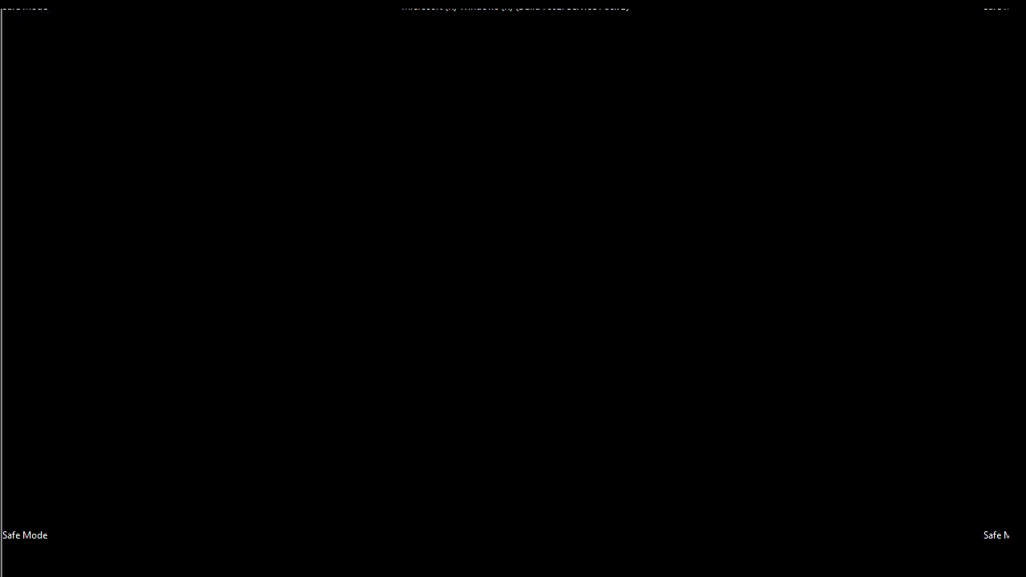